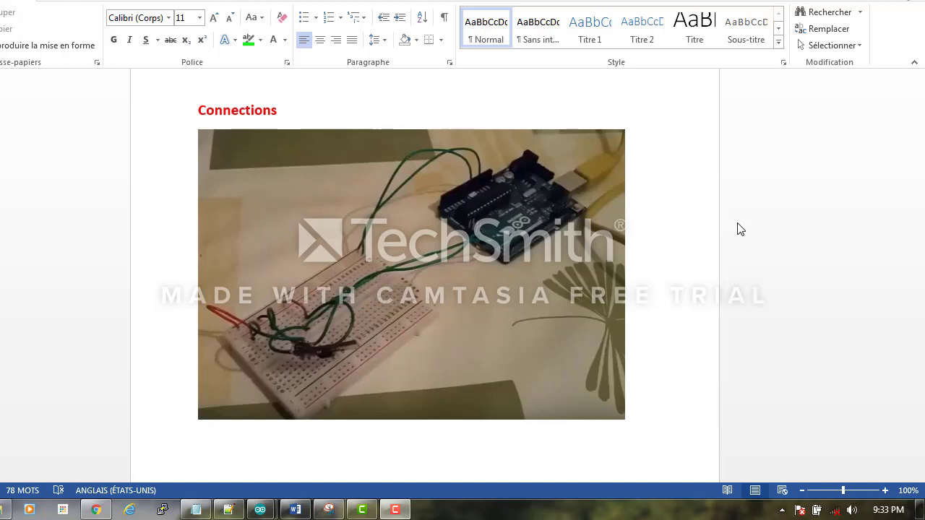
mouse_move(665, 316)
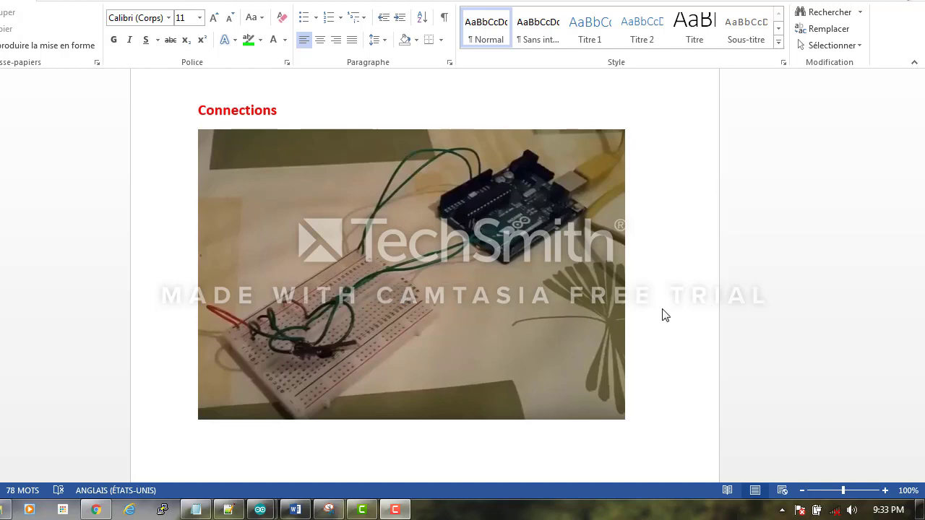
mouse_move(557, 279)
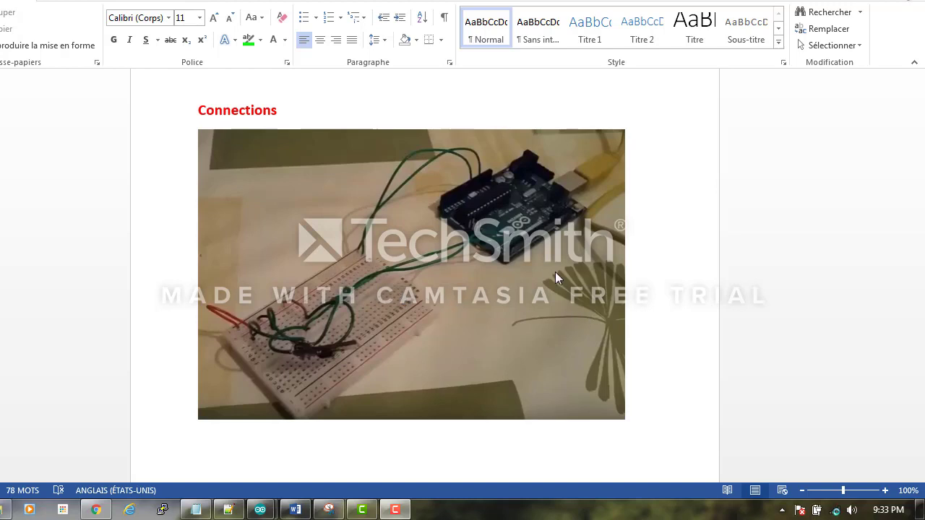
mouse_move(638, 282)
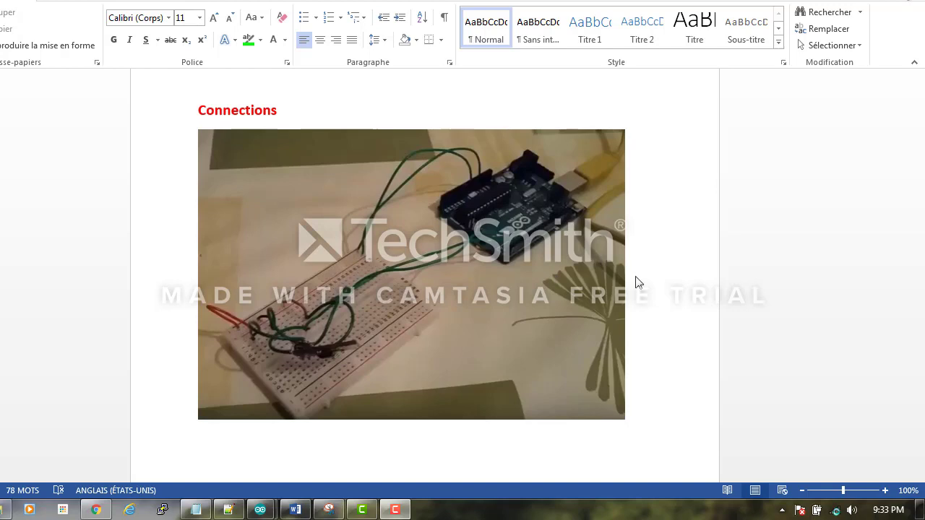
Step: Scroll to the hand-drawn wiring diagram showing RX, TX, CH_PD, VCC and GND connections
scroll(down, 3)
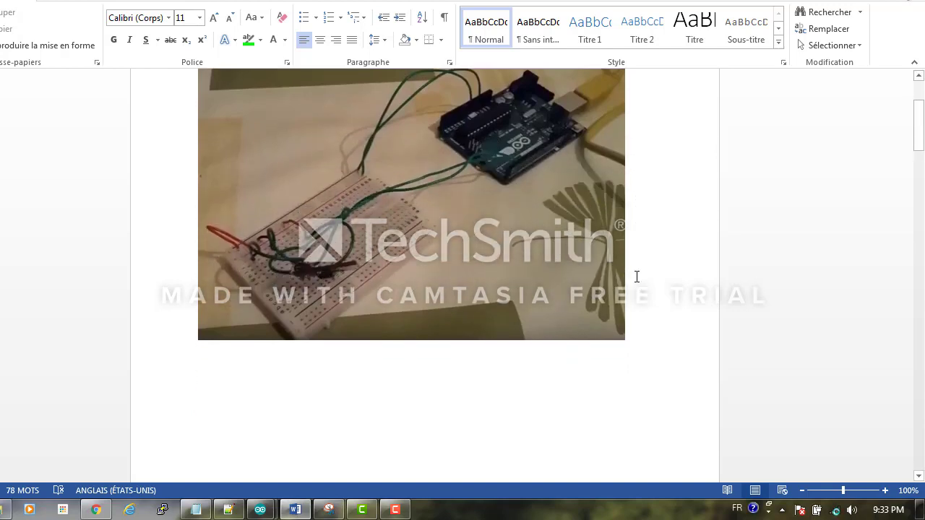
scroll(down, 3)
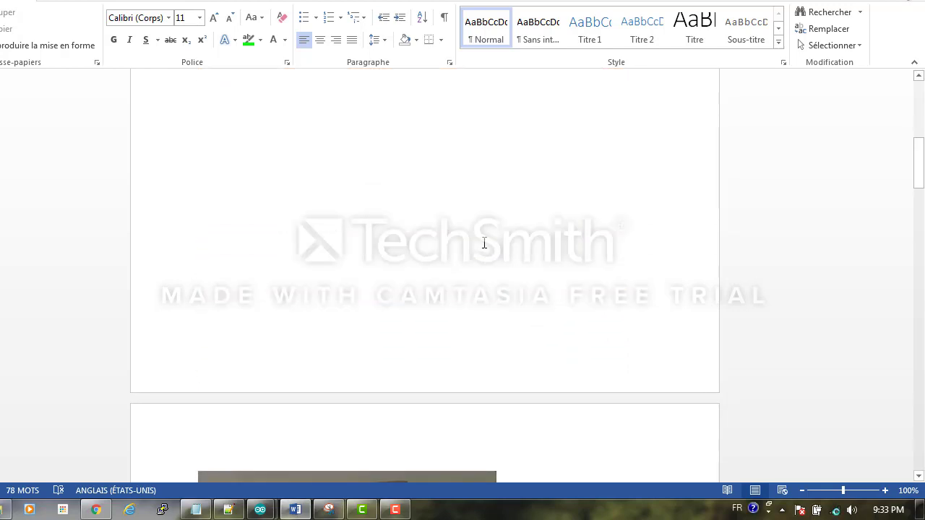
scroll(down, 3)
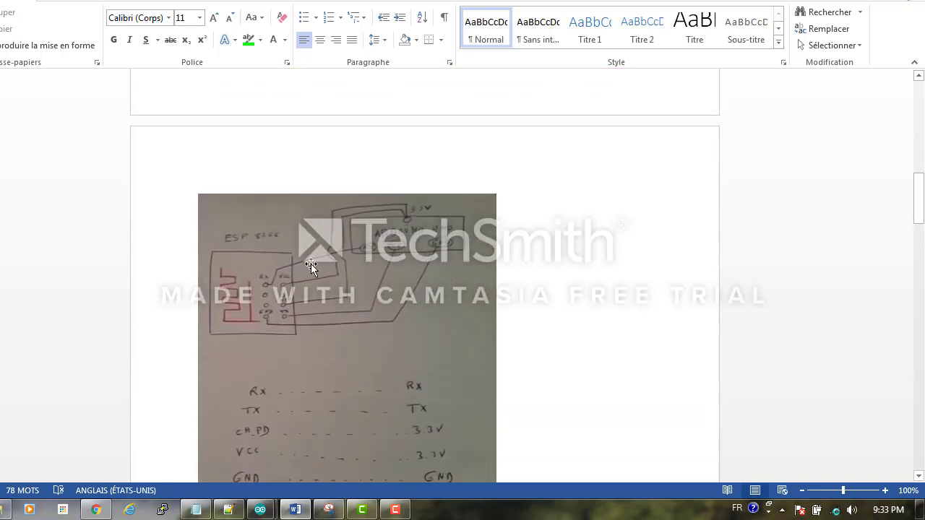
scroll(up, 3)
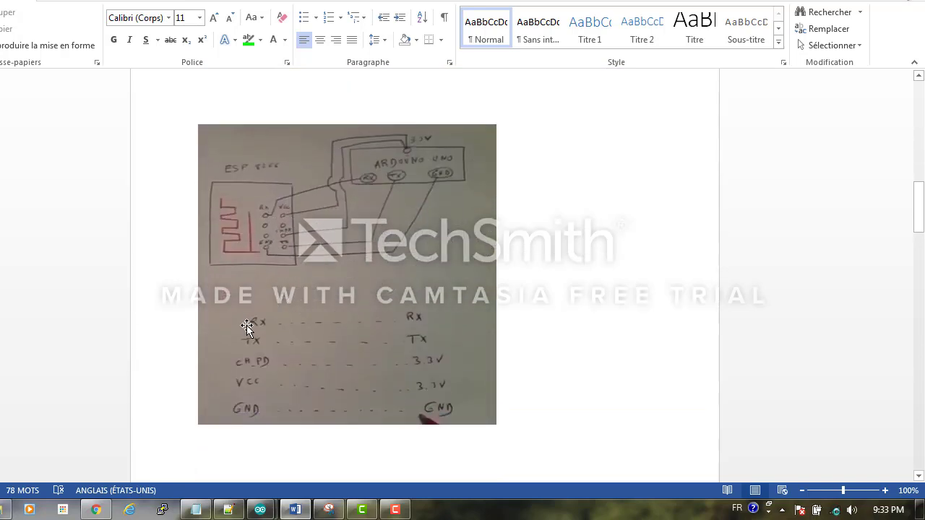
mouse_move(338, 337)
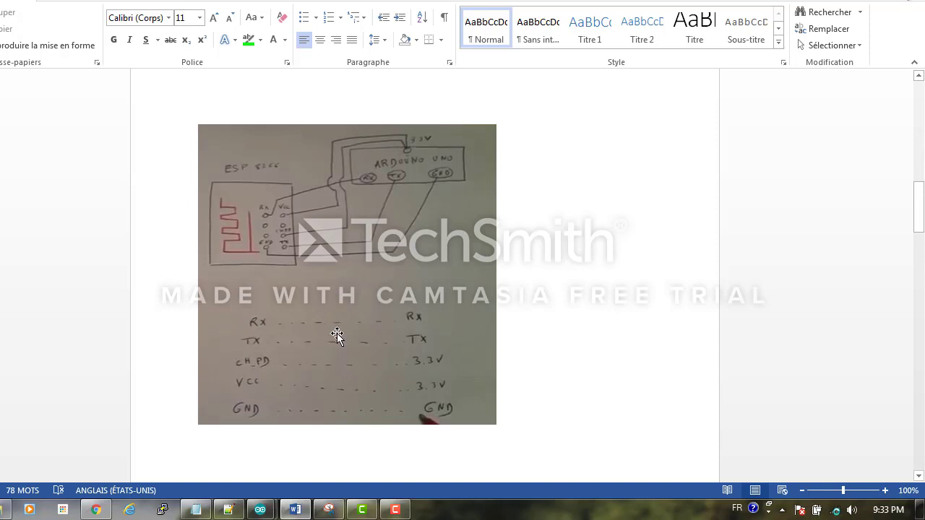
mouse_move(251, 355)
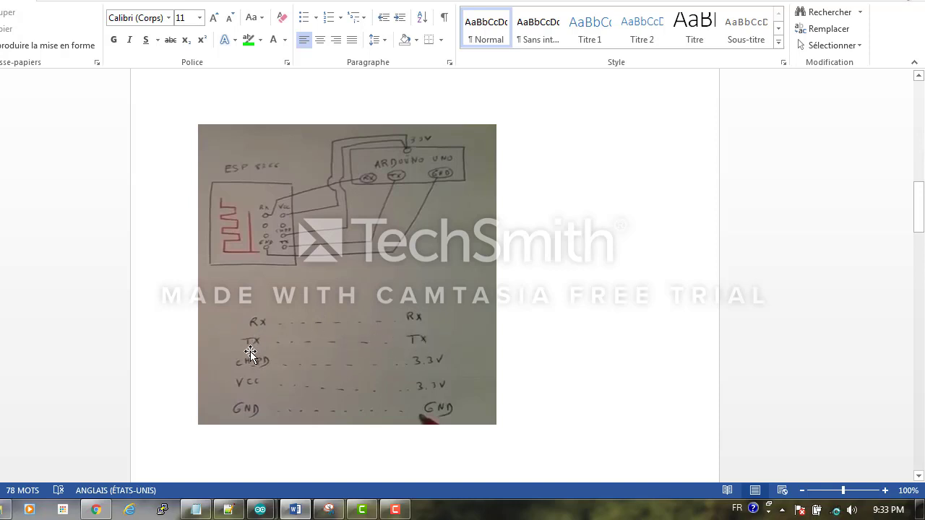
mouse_move(481, 372)
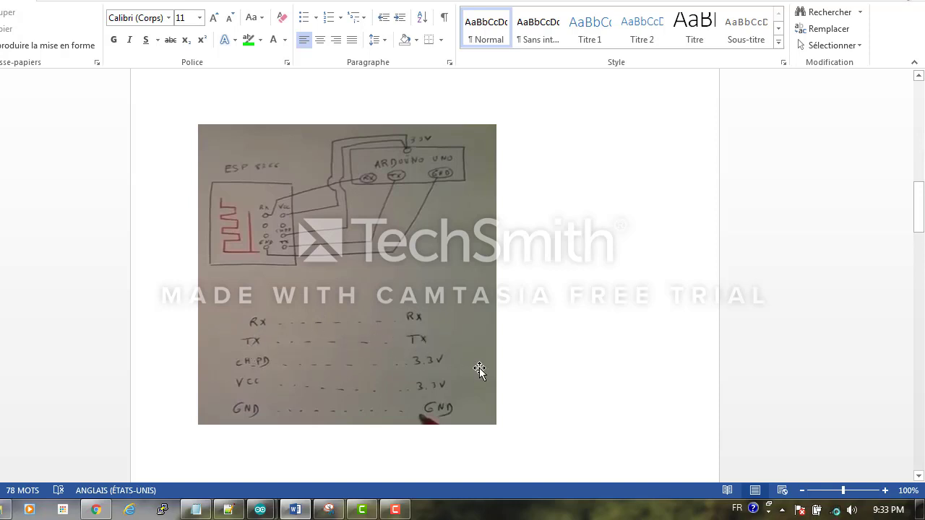
mouse_move(244, 387)
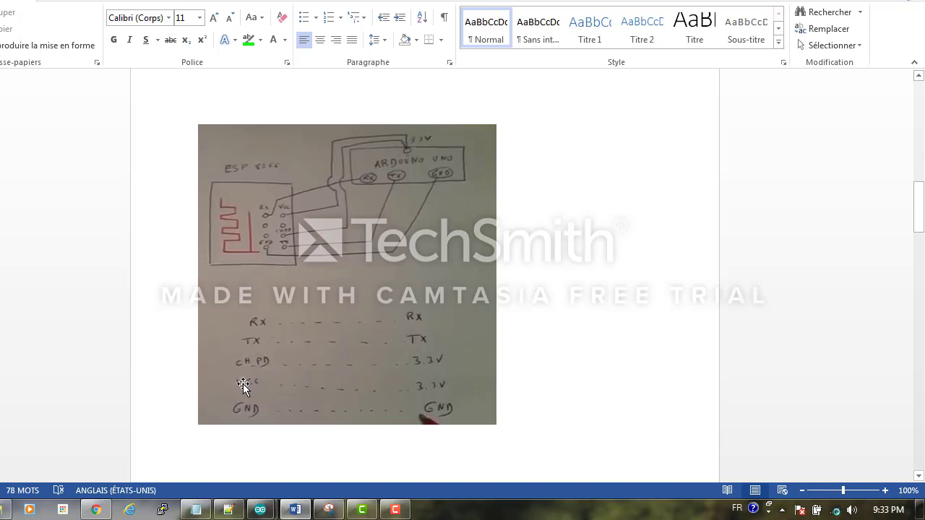
mouse_move(246, 187)
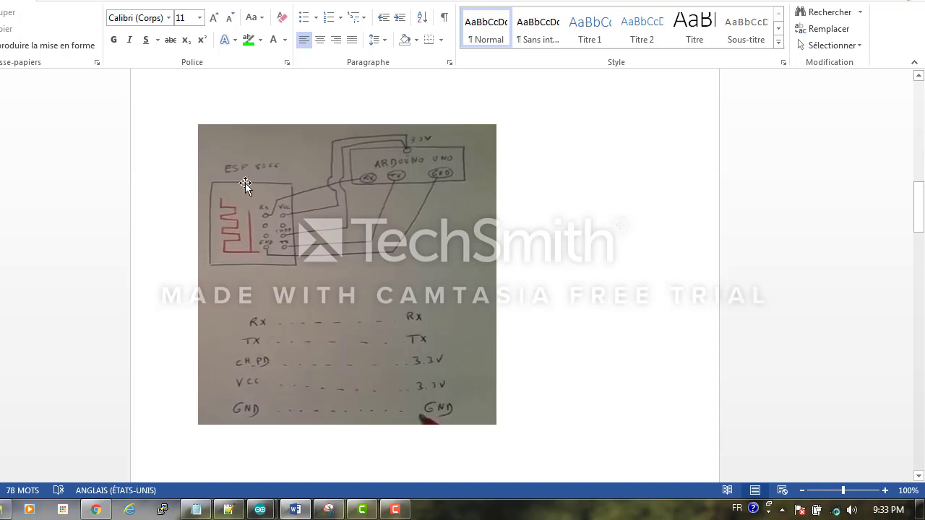
mouse_move(423, 315)
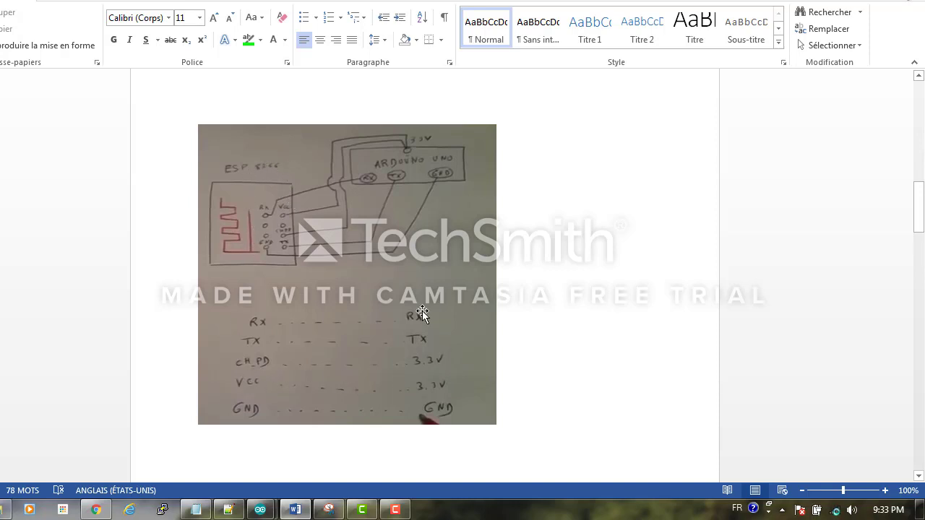
mouse_move(425, 181)
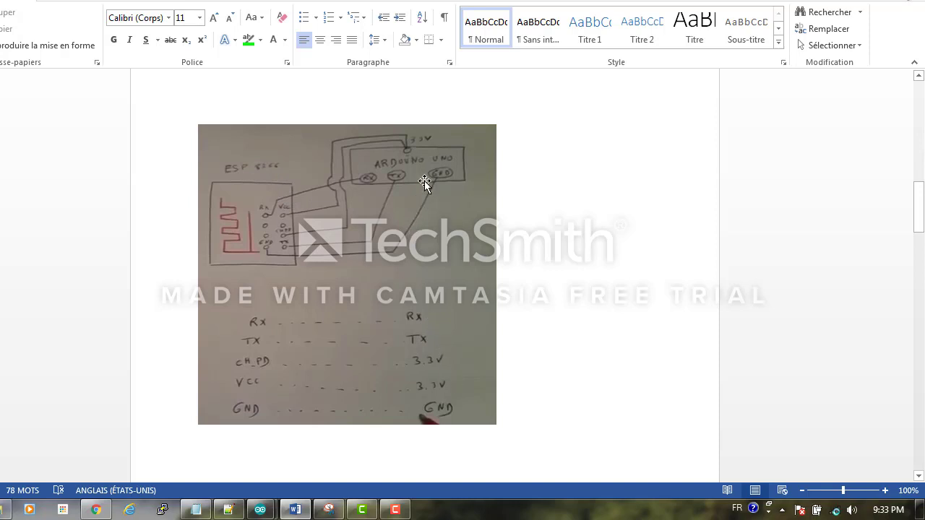
mouse_move(241, 421)
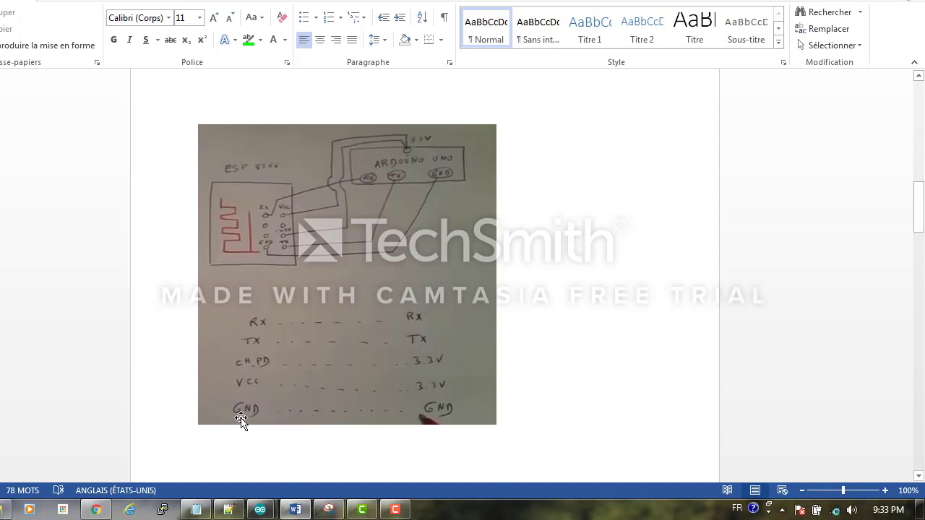
mouse_move(614, 342)
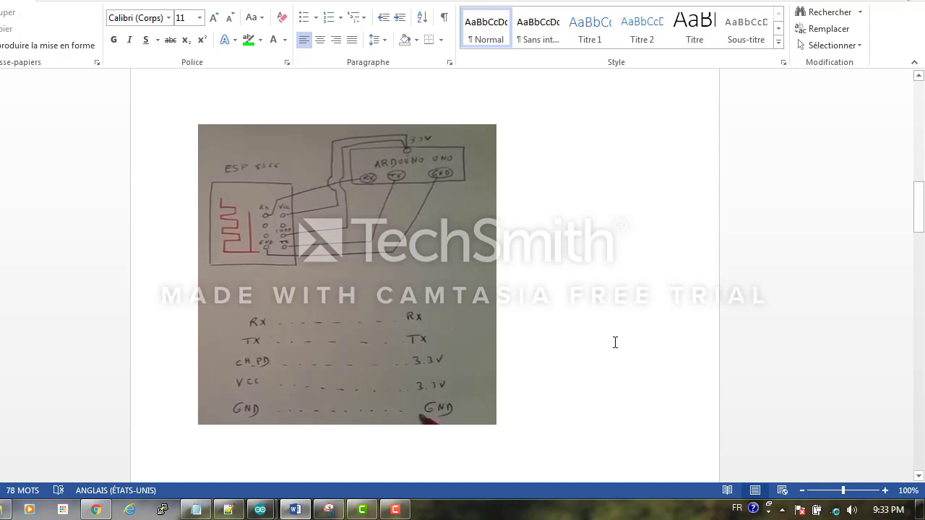
scroll(up, 3)
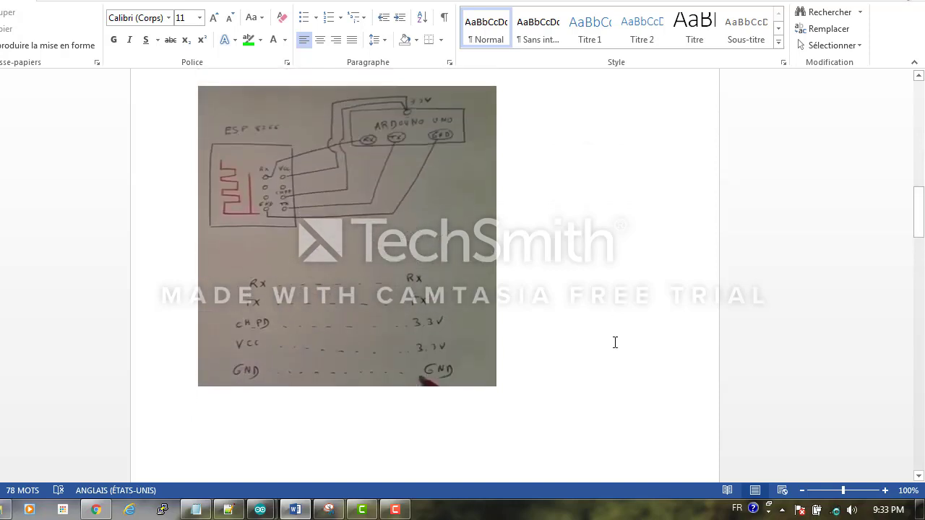
Step: Scroll to 'Creating an account in thingspeak.com' with the ThingTweet screenshot and API key
scroll(down, 3)
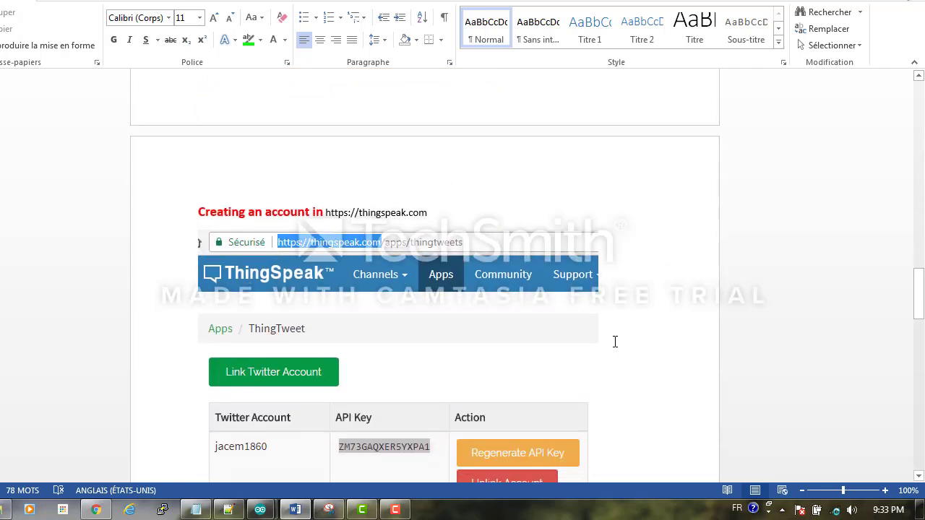
mouse_move(355, 221)
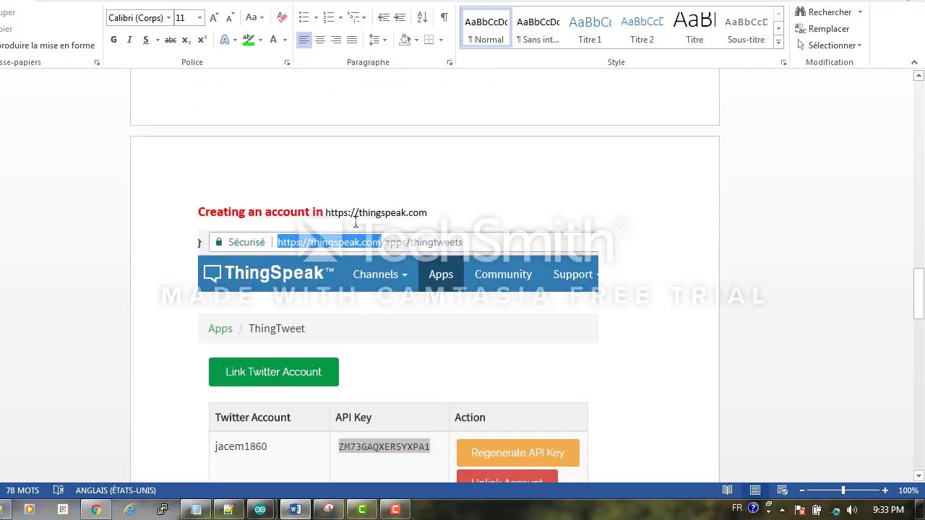
mouse_move(459, 223)
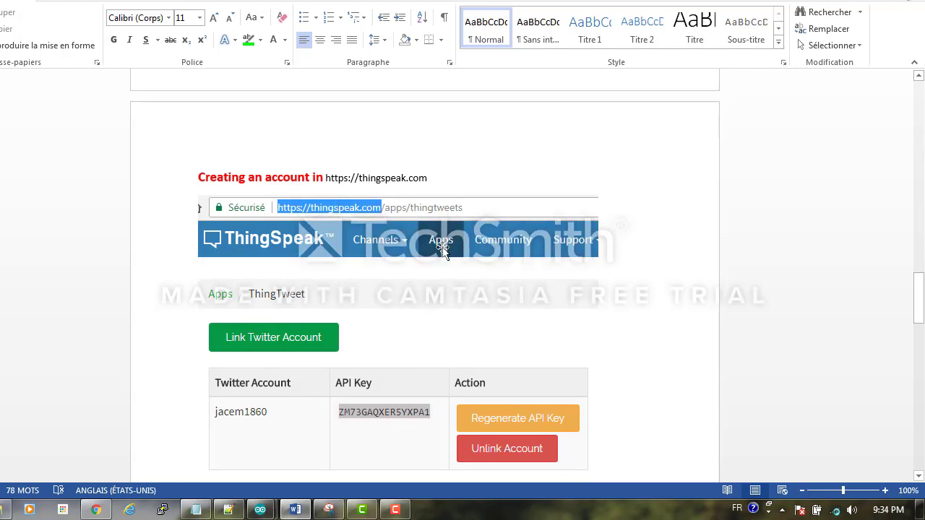
mouse_move(308, 308)
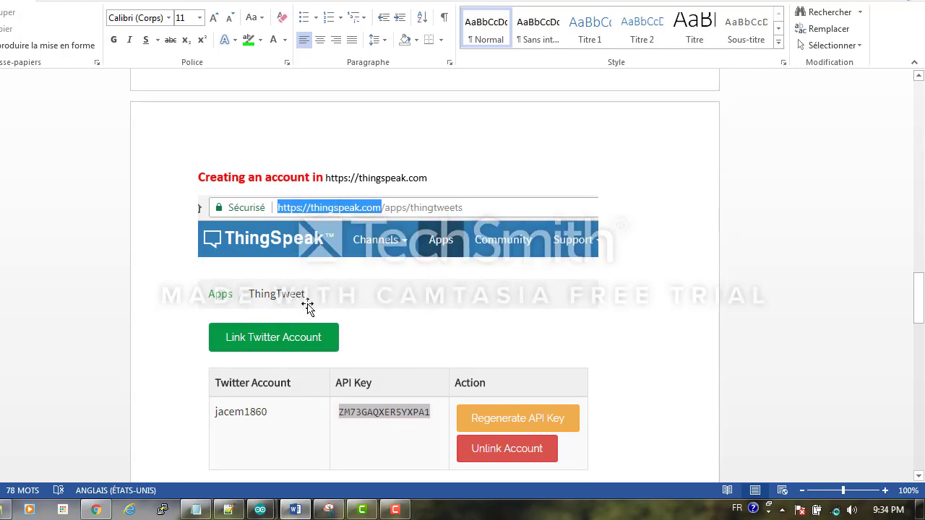
mouse_move(347, 304)
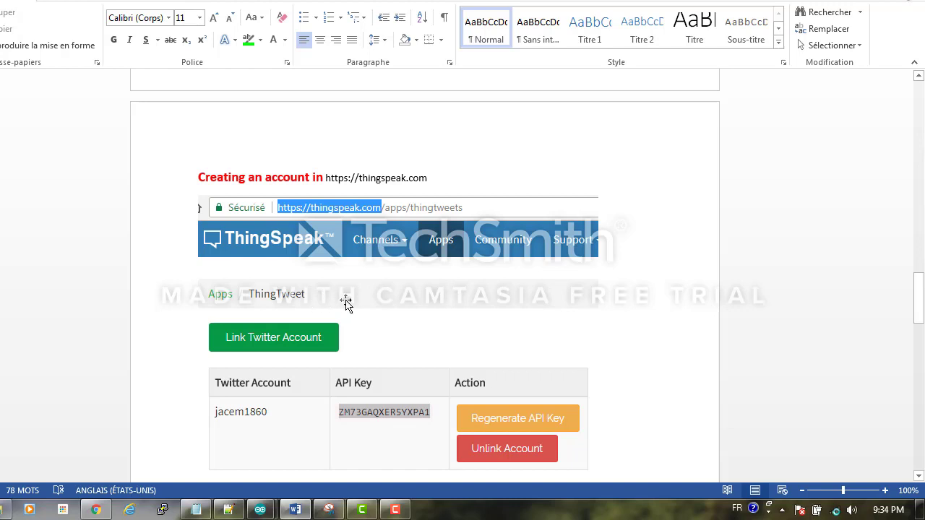
mouse_move(308, 312)
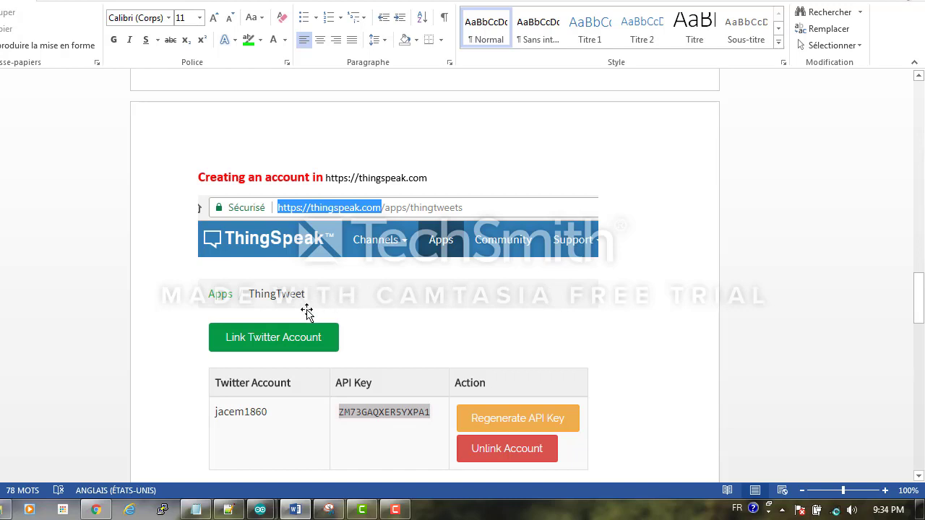
mouse_move(262, 336)
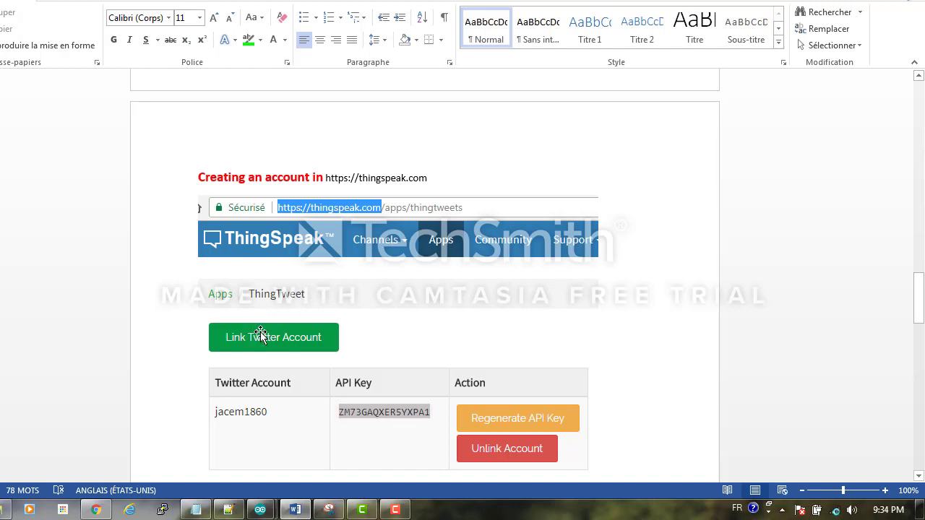
scroll(up, 3)
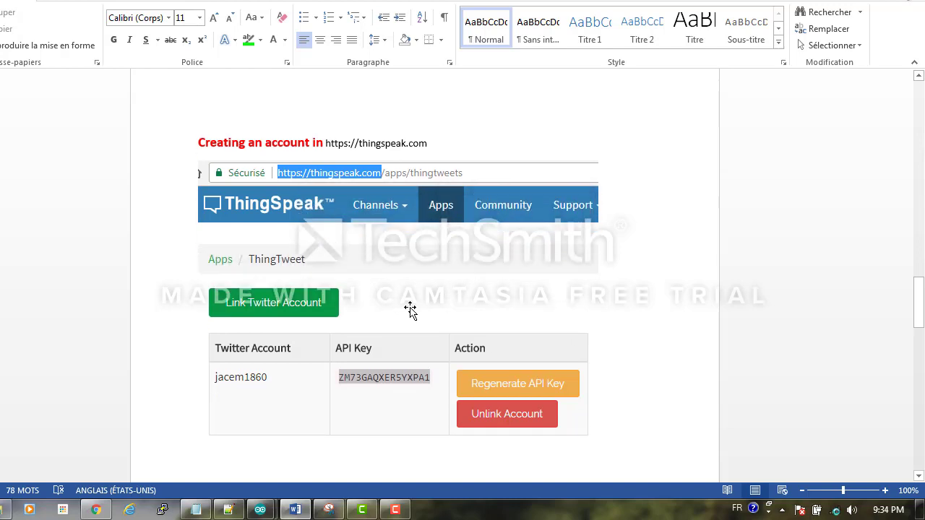
mouse_move(260, 309)
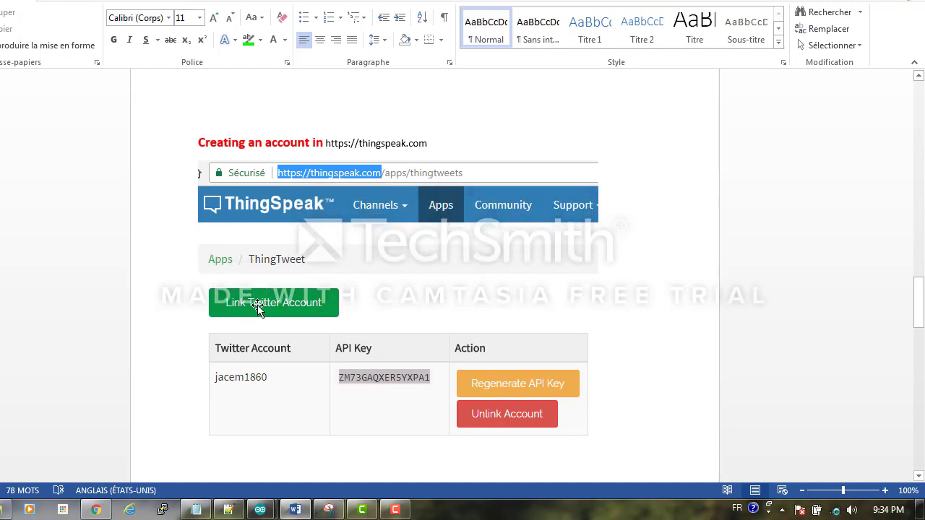
mouse_move(382, 337)
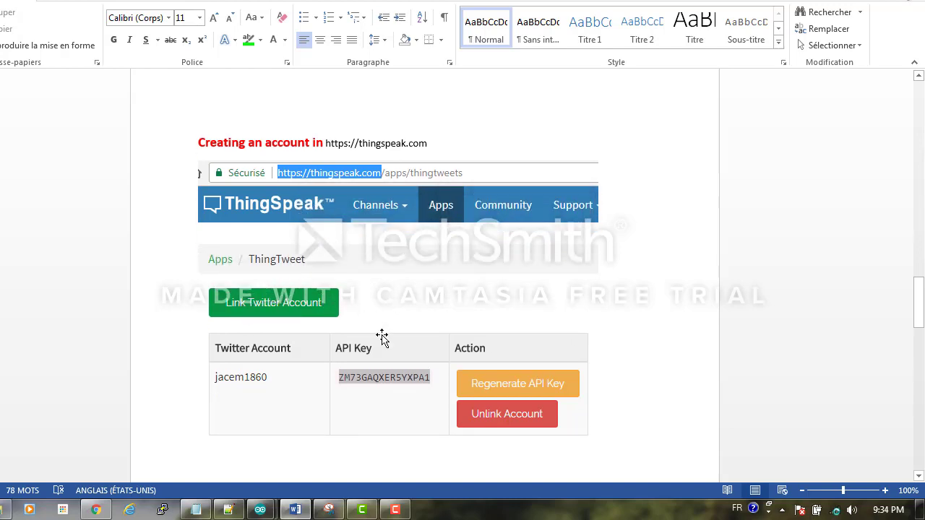
mouse_move(403, 359)
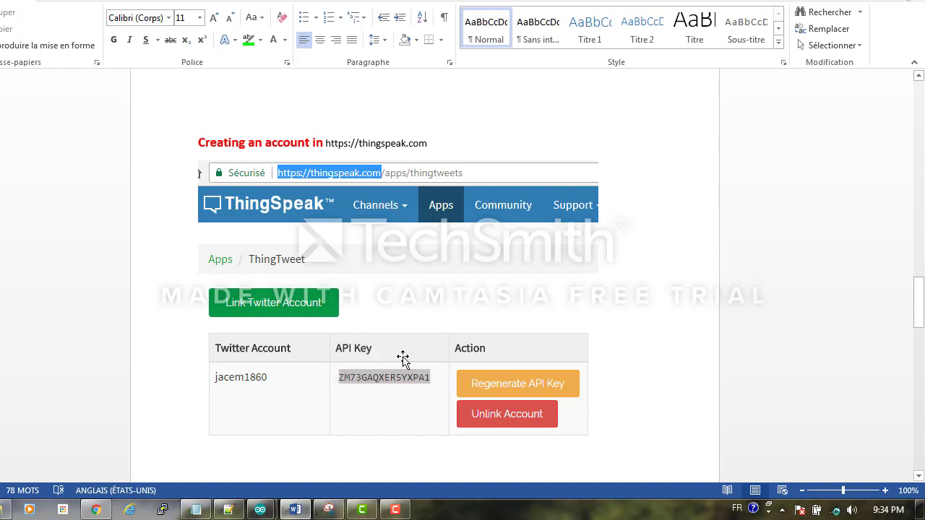
mouse_move(383, 390)
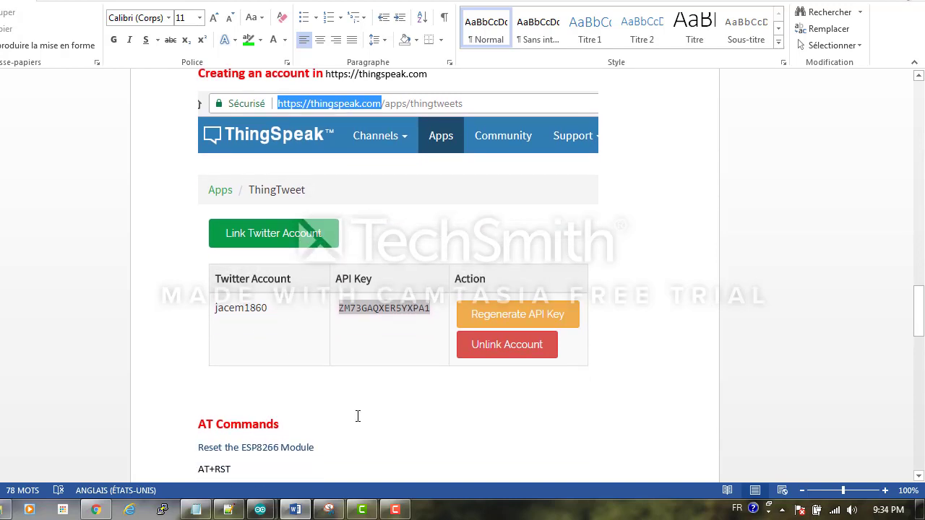
mouse_move(261, 509)
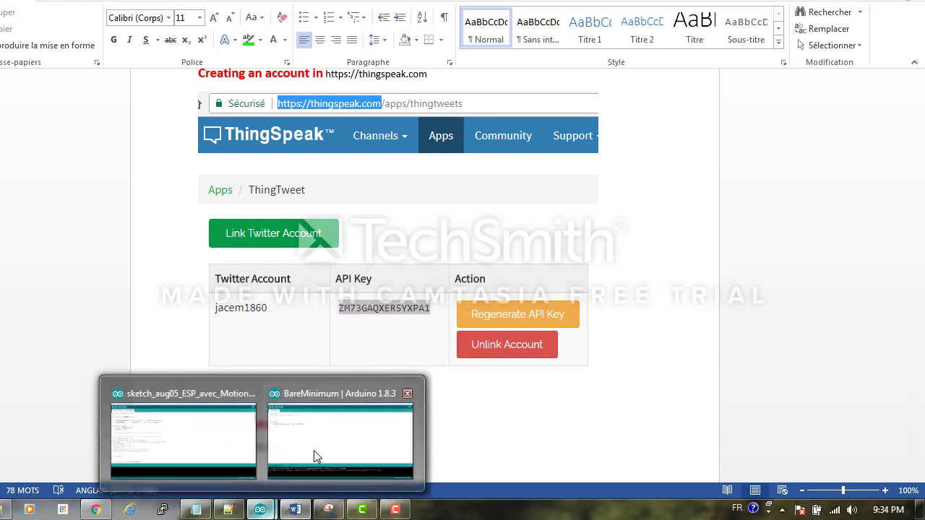
click(340, 441)
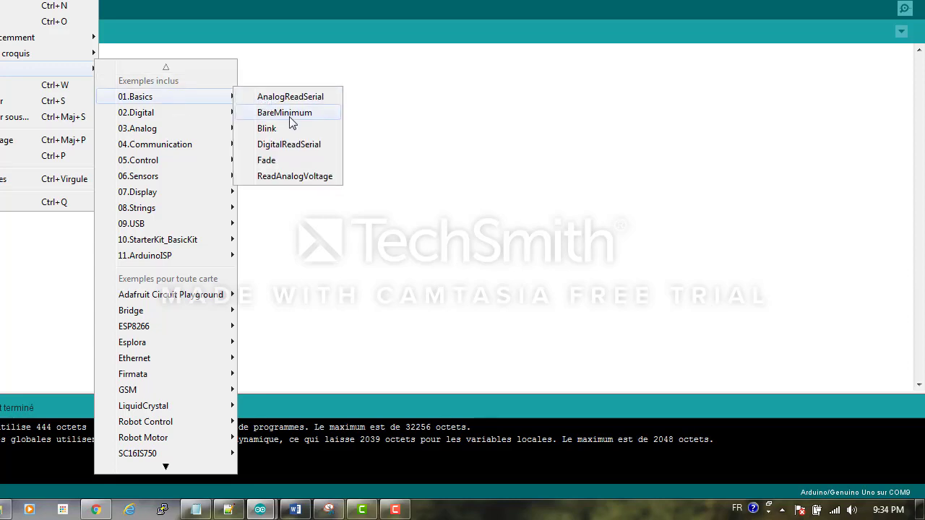
click(284, 112)
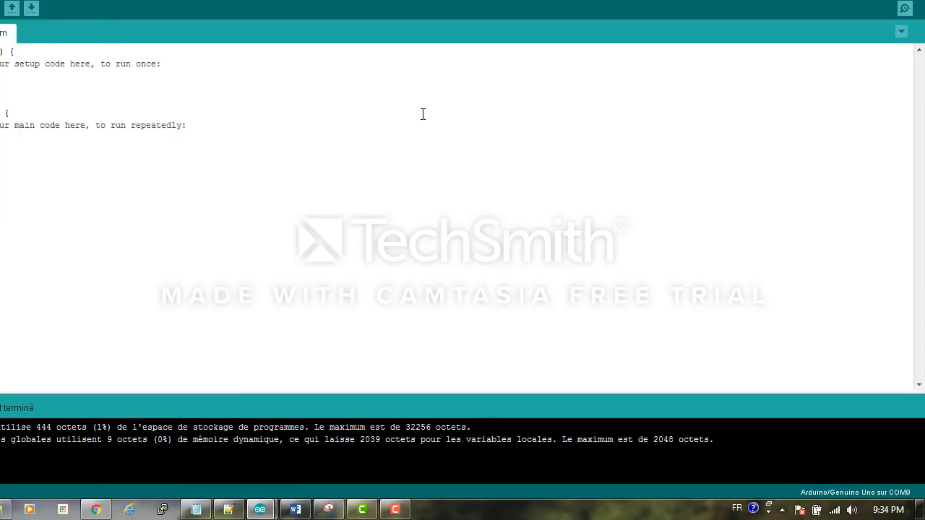
click(31, 9)
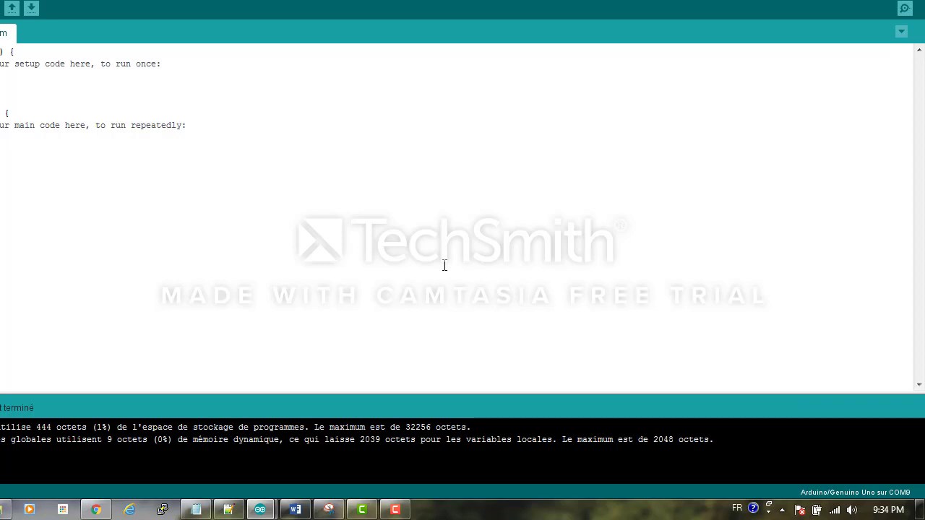
mouse_move(920, 6)
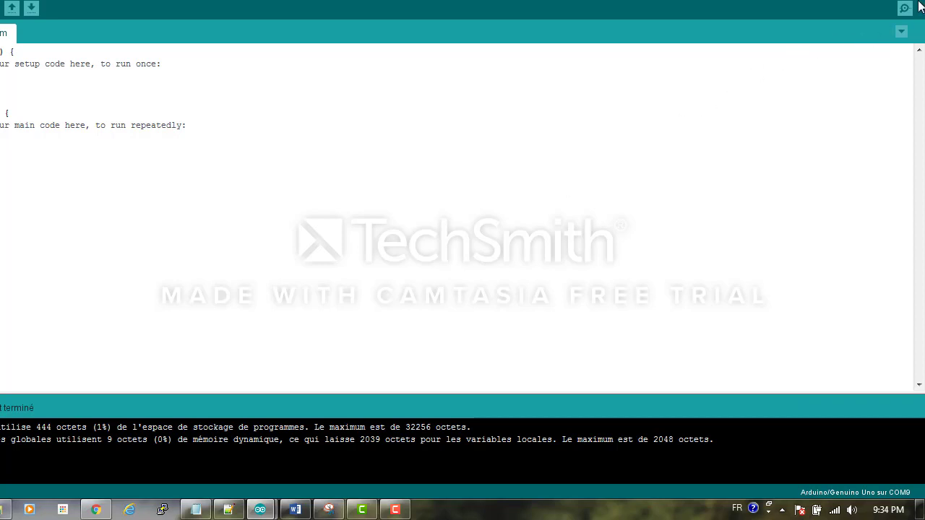
Step: Send AT in the Serial Monitor, get OK, then return to the Word notes
click(904, 8)
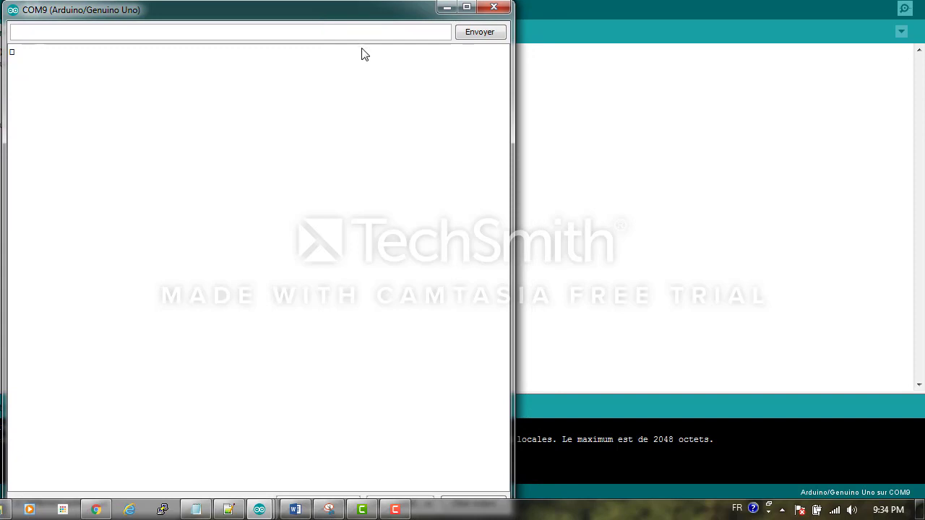
text(AT)
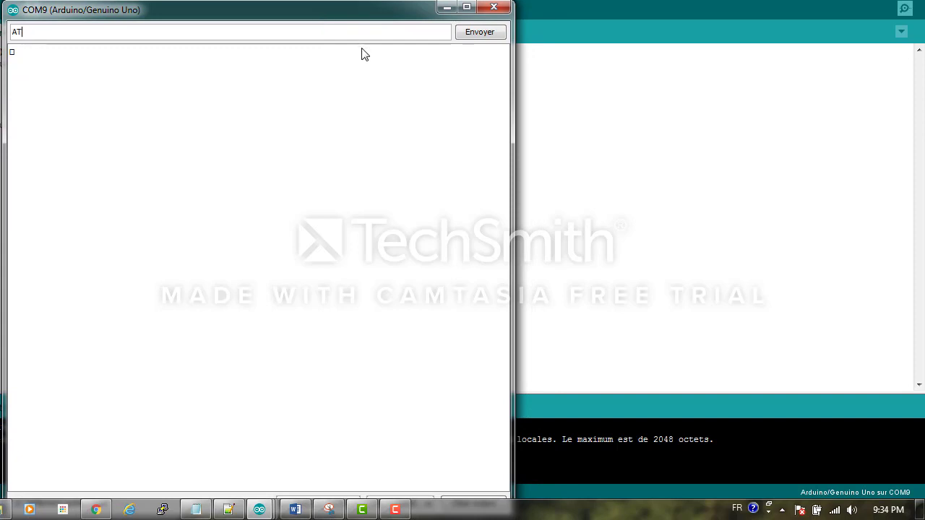
click(479, 31)
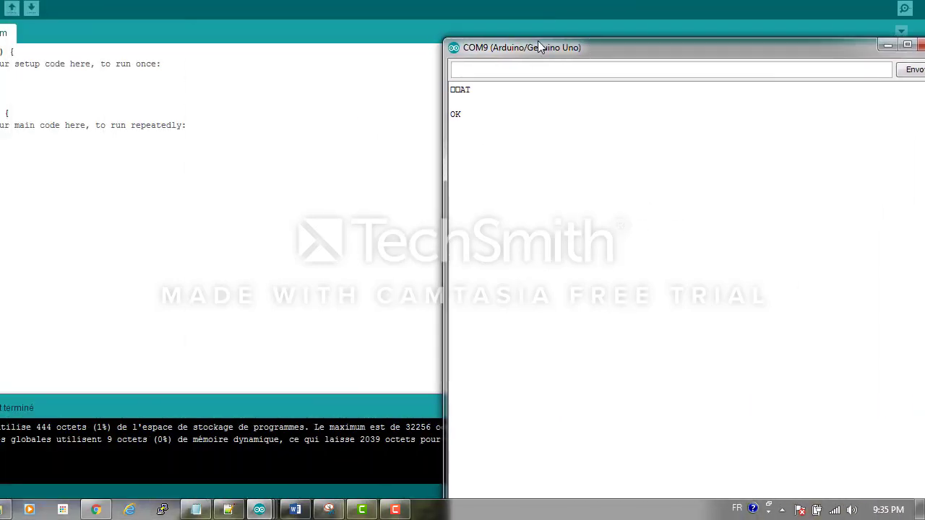
drag(538, 47, 101, 9)
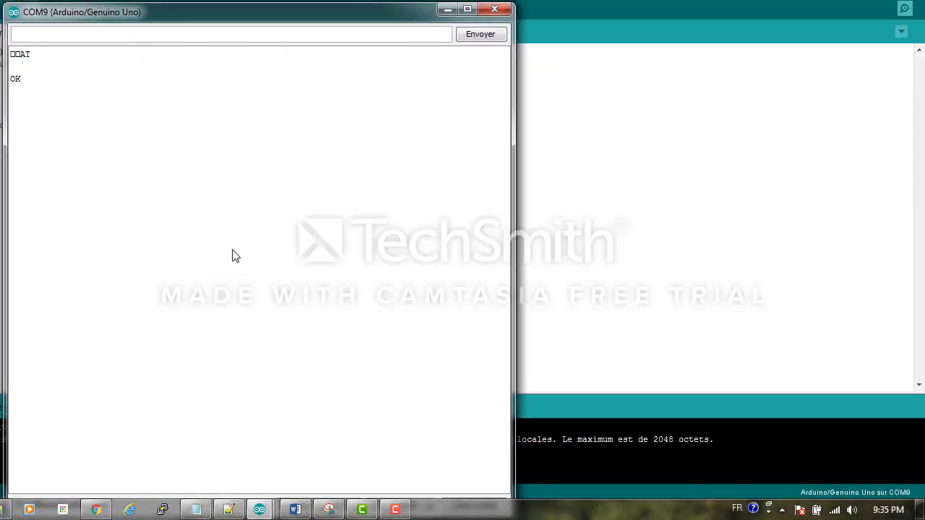
mouse_move(232, 372)
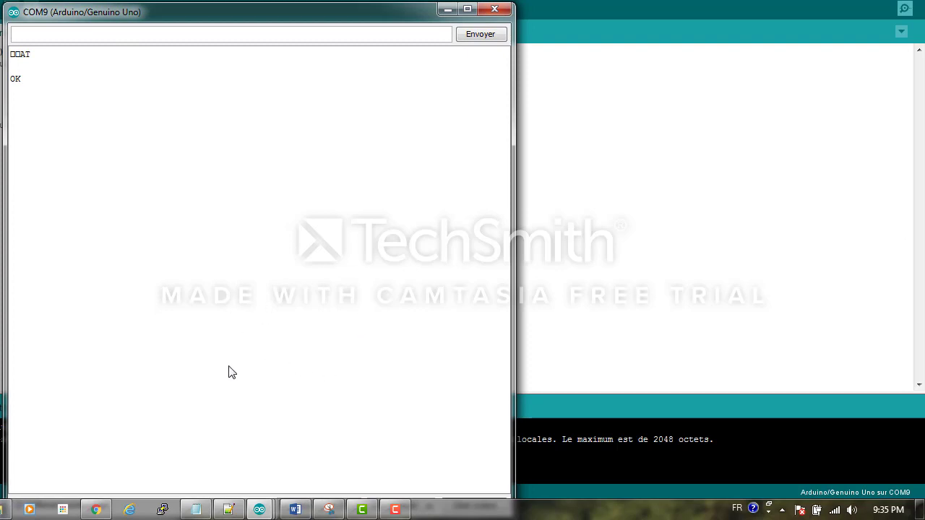
click(196, 510)
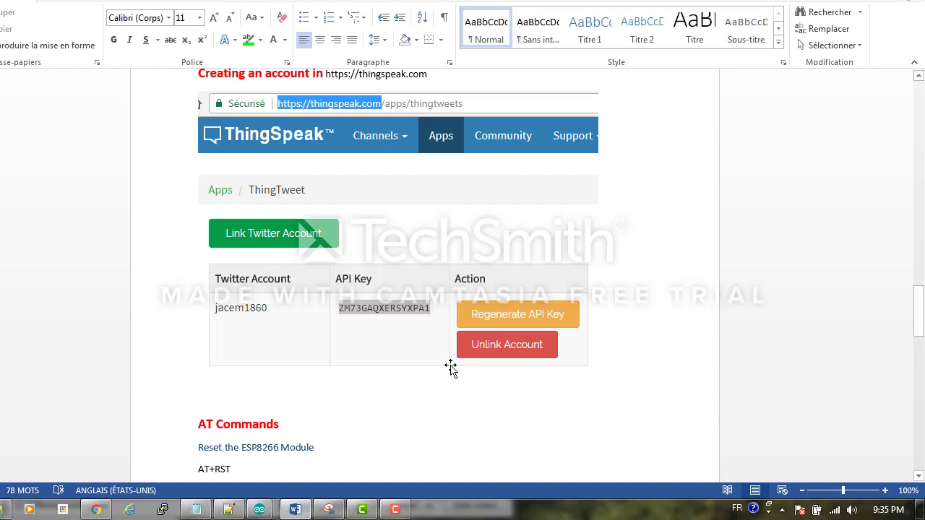
Step: Scroll to the AT Commands list and select the AT+RST command
scroll(down, 3)
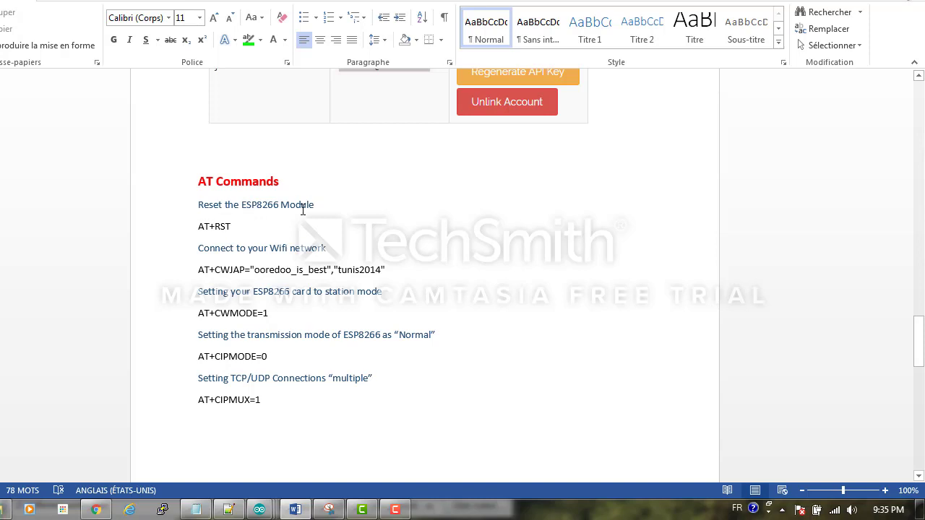
double_click(214, 226)
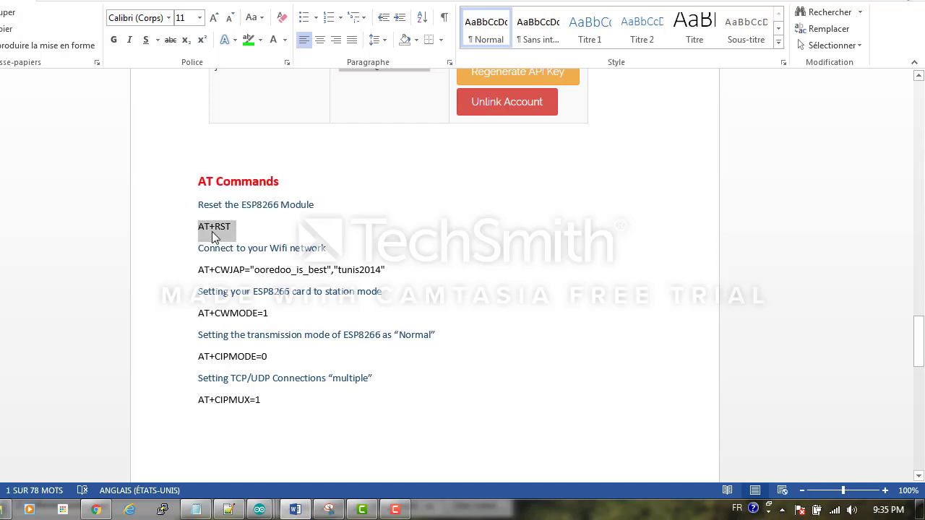
mouse_move(259, 510)
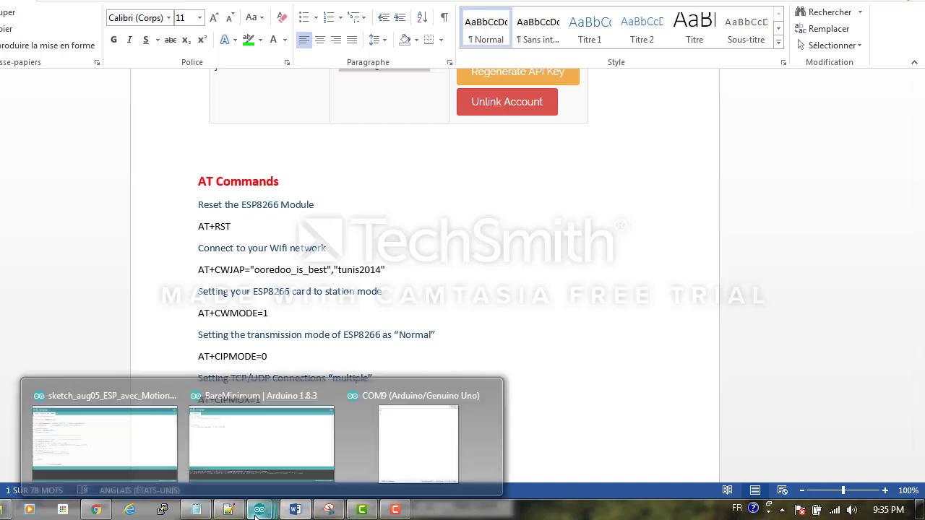
Step: Send AT+RST from the serial monitor to reboot the ESP8266
click(418, 443)
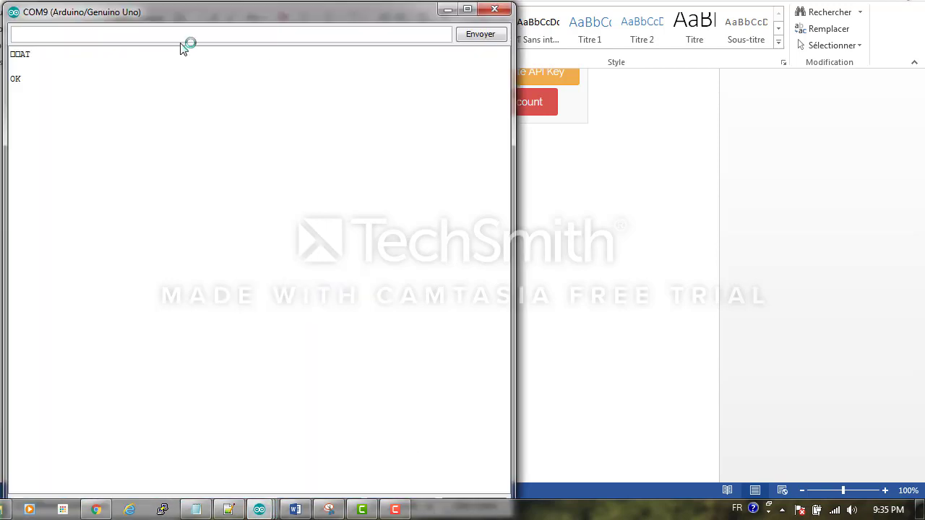
text(AT+RST)
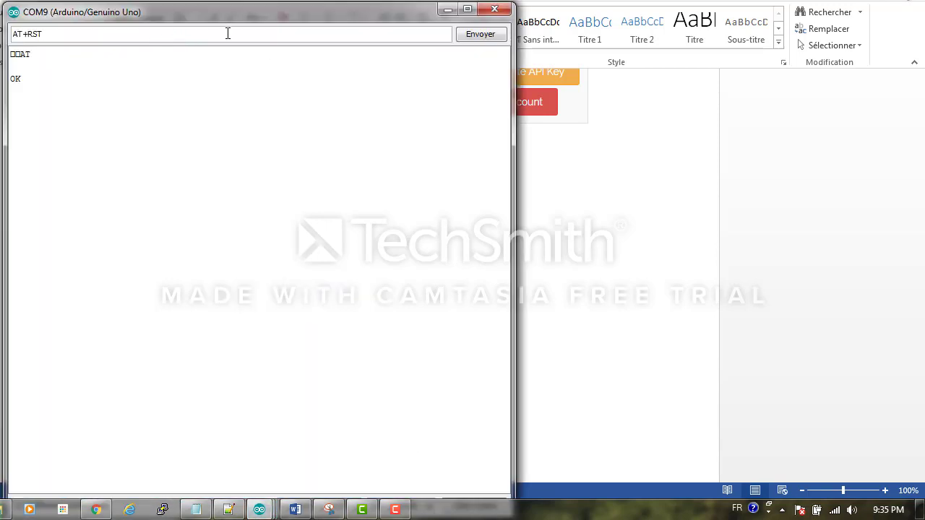
click(480, 34)
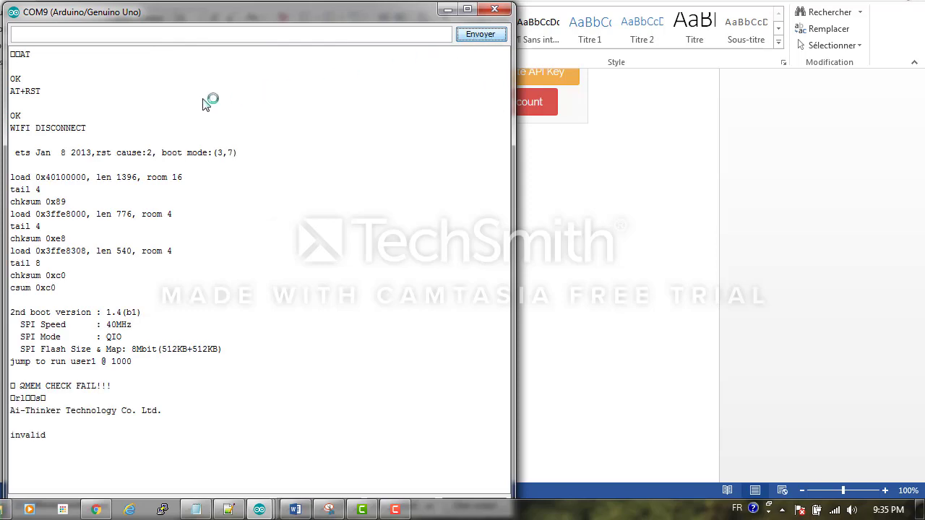
mouse_move(72, 282)
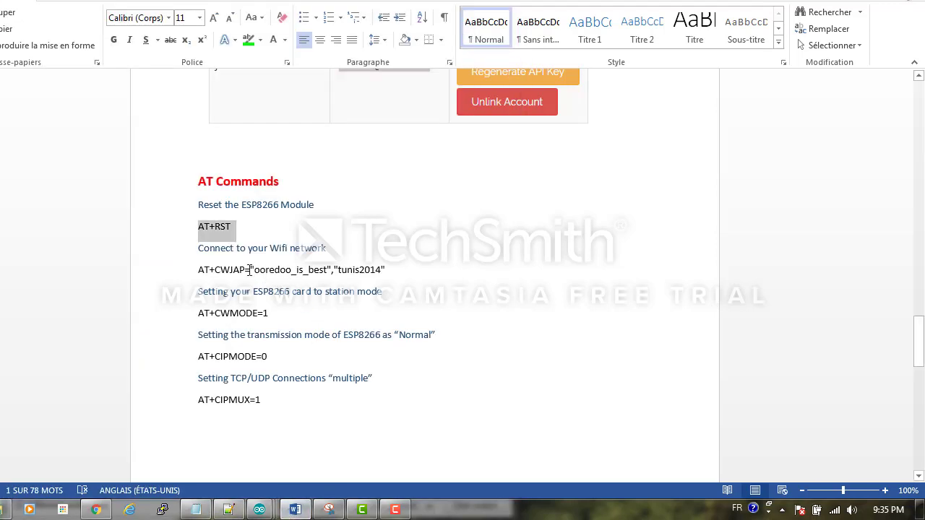
mouse_move(394, 278)
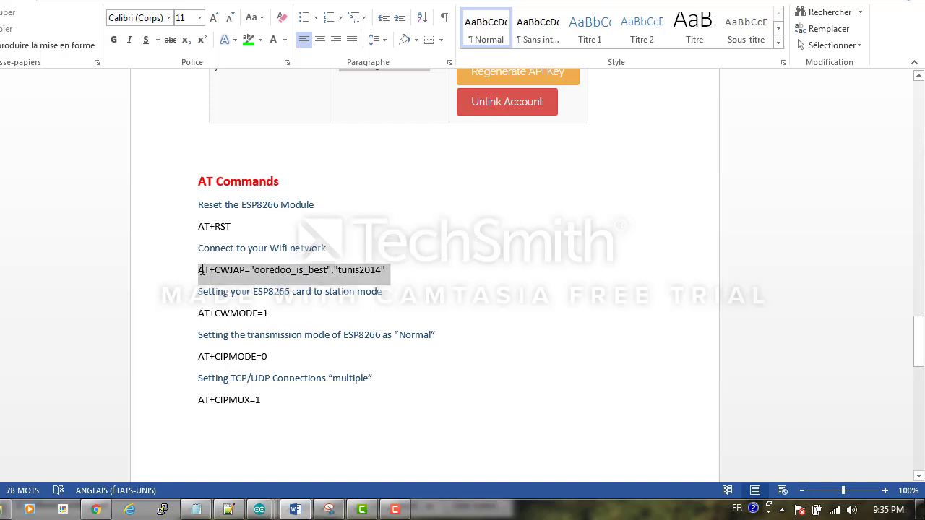
Step: Send AT+CWJAP to join WiFi, then AT+CIFSR to get IP 192.168.1.2
click(261, 448)
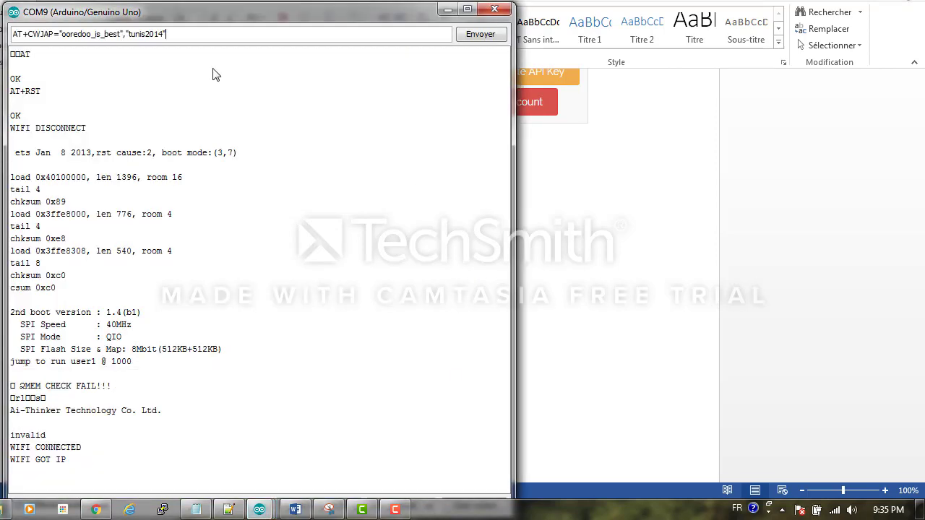
click(480, 34)
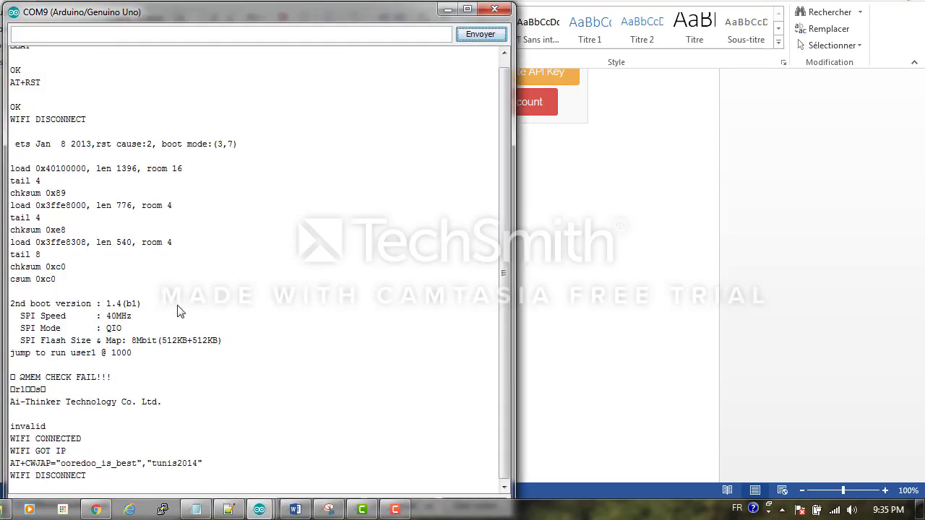
mouse_move(245, 381)
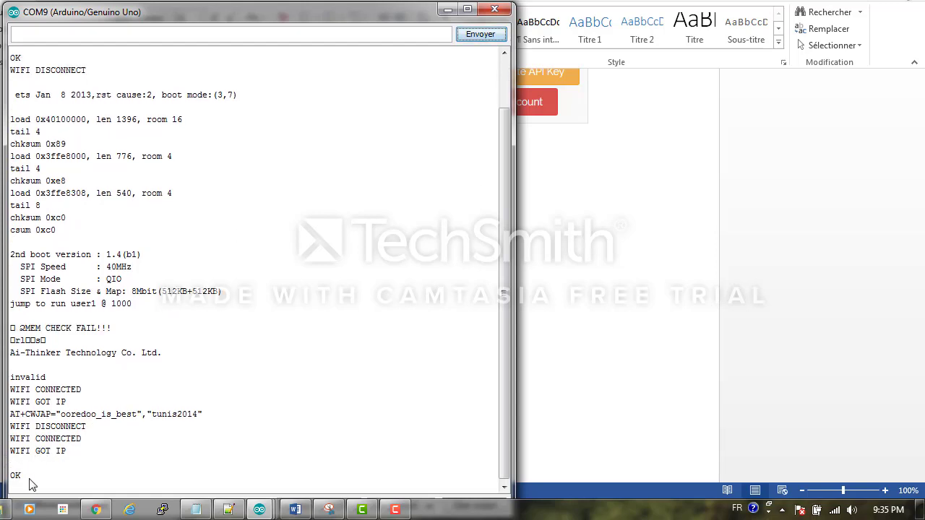
text(A)
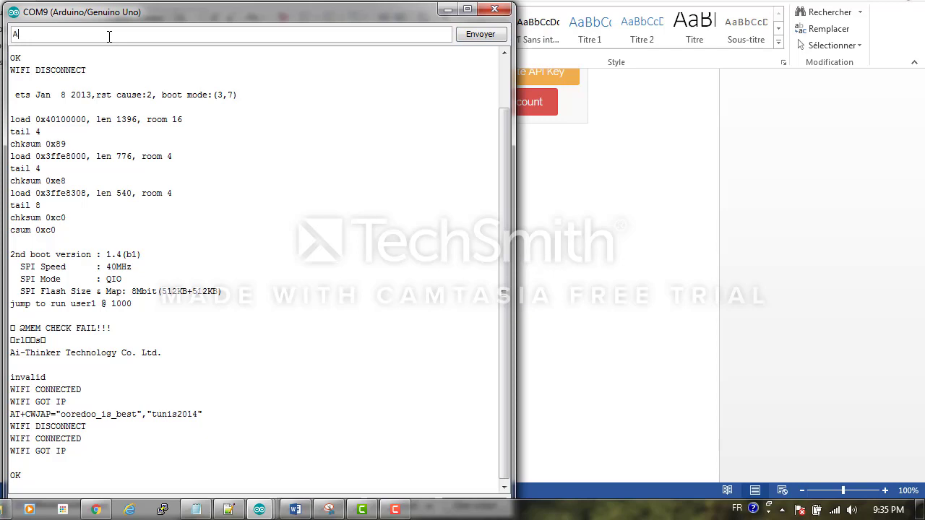
text(T+CI)
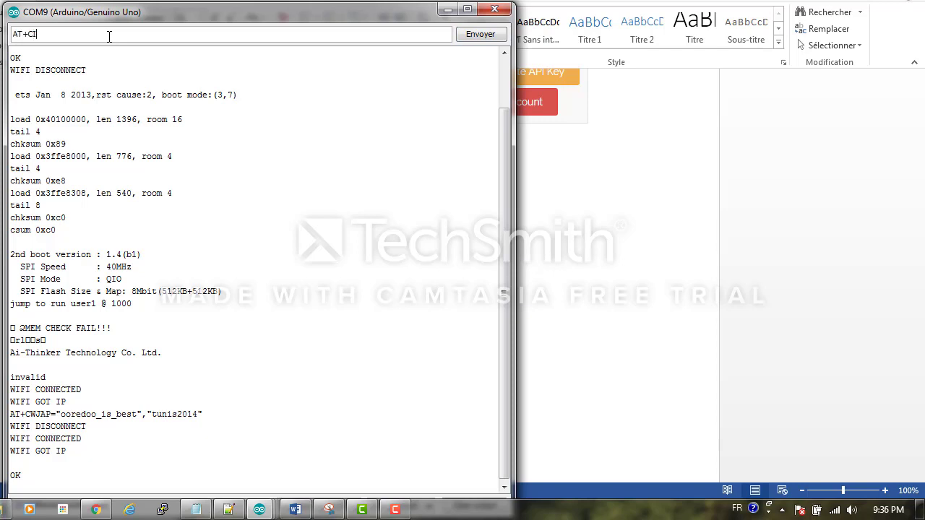
click(480, 34)
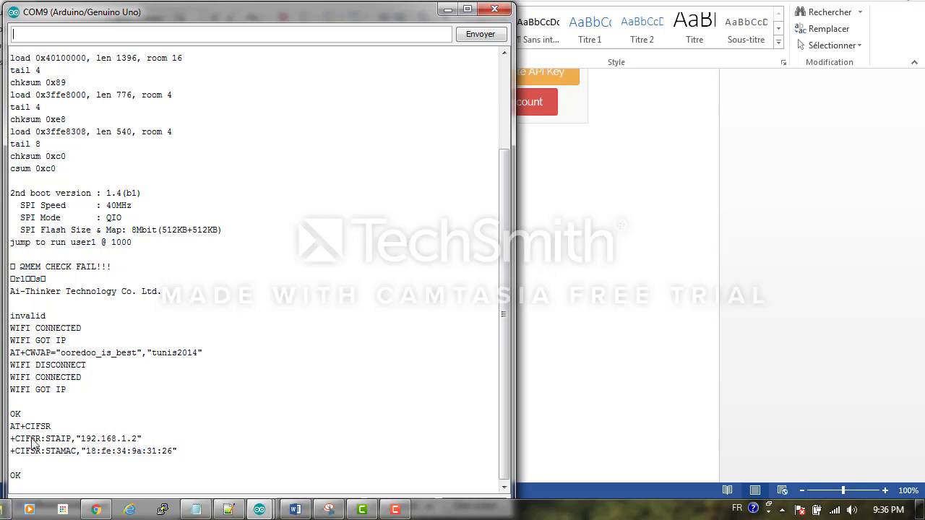
Step: Send AT+CWMODE=1 and AT+CIPMODE=0 from the serial monitor, each answering OK
click(294, 509)
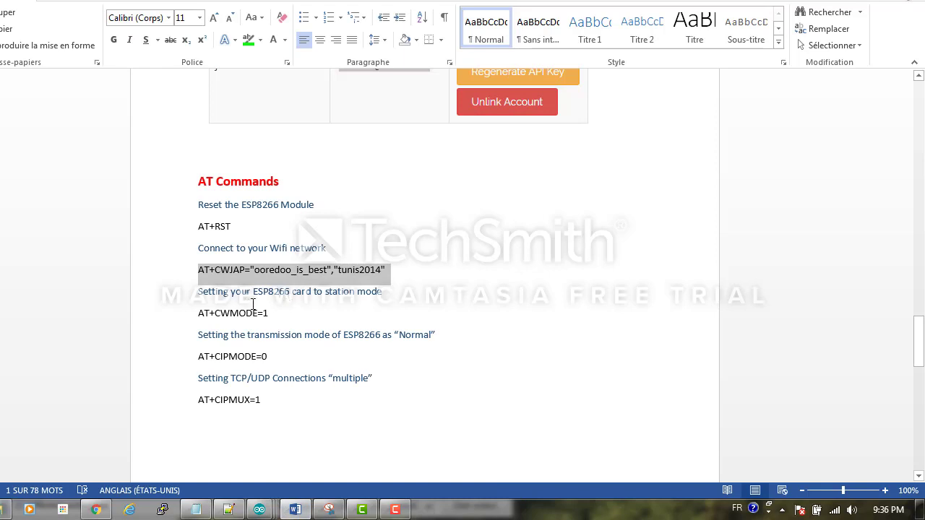
mouse_move(347, 301)
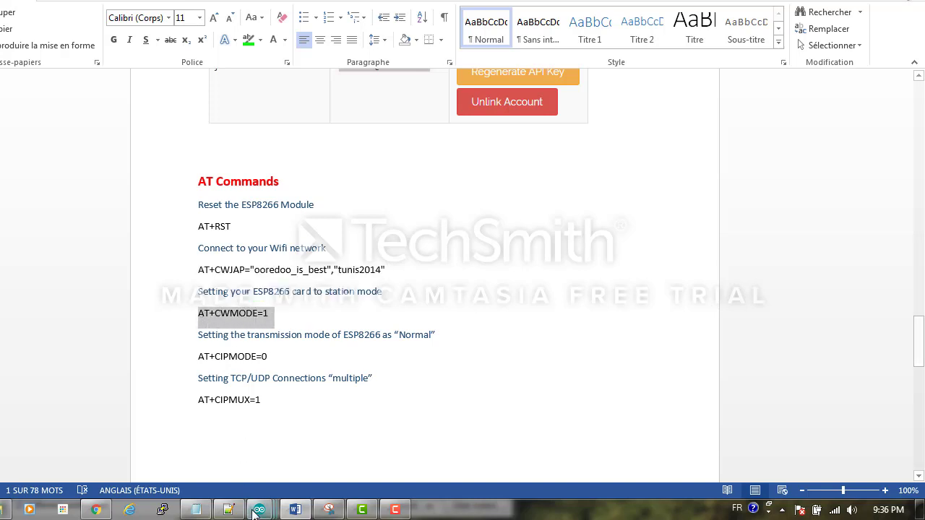
click(259, 510)
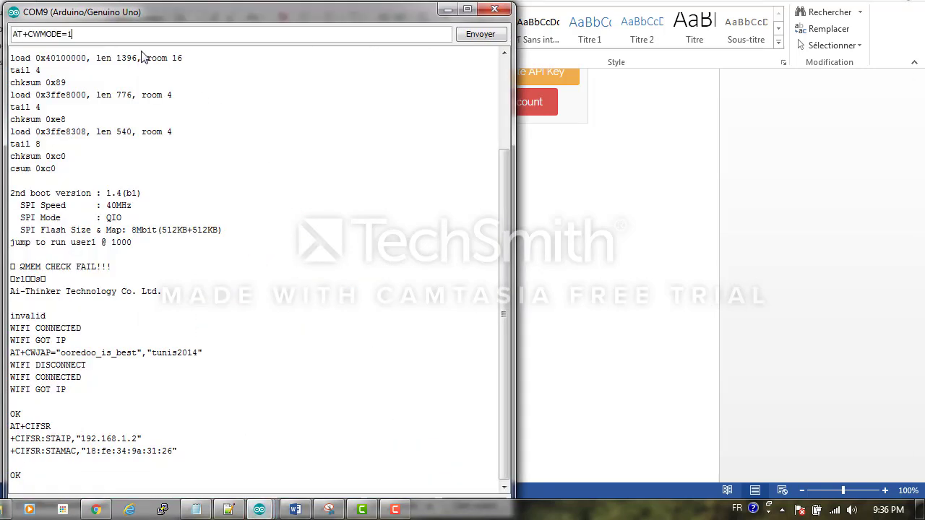
click(480, 34)
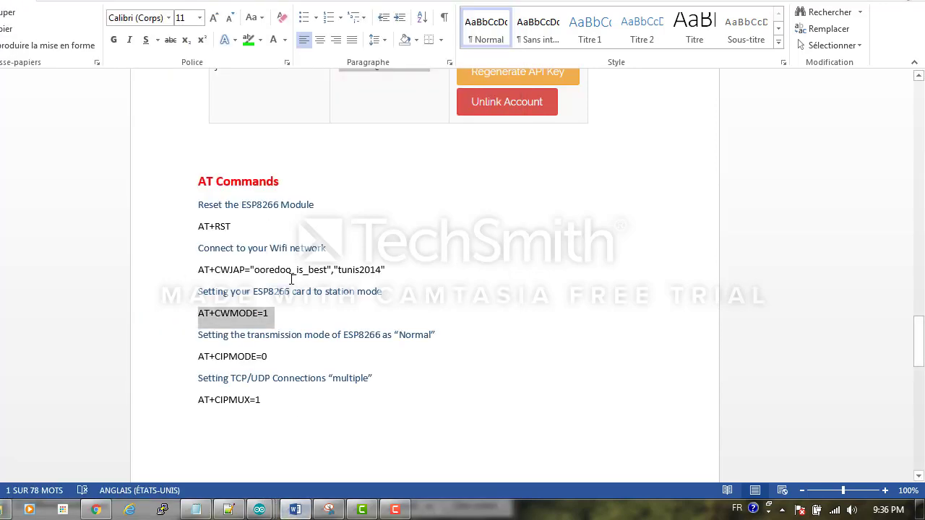
scroll(up, 3)
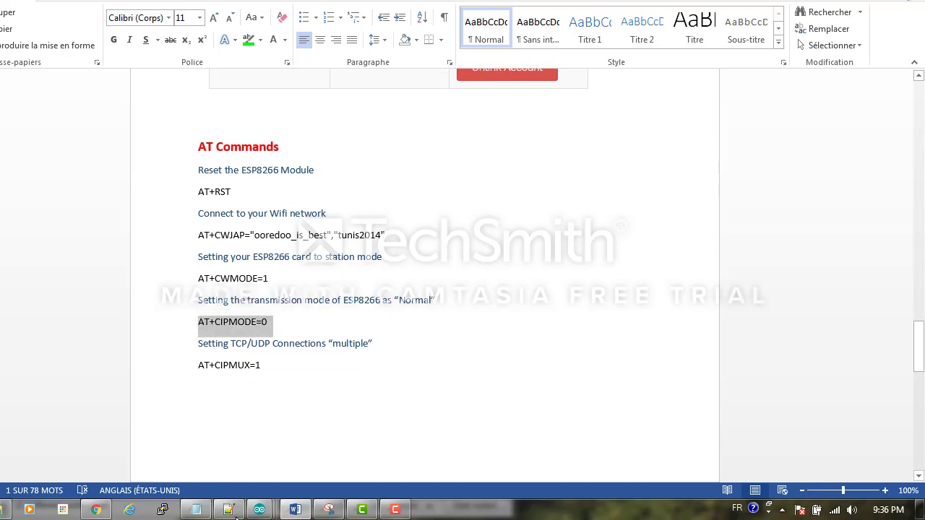
click(259, 510)
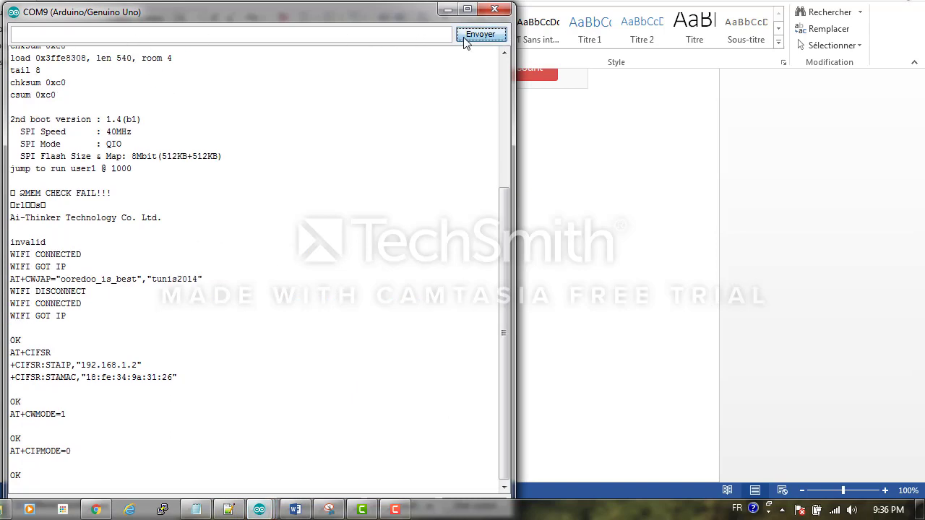
mouse_move(329, 499)
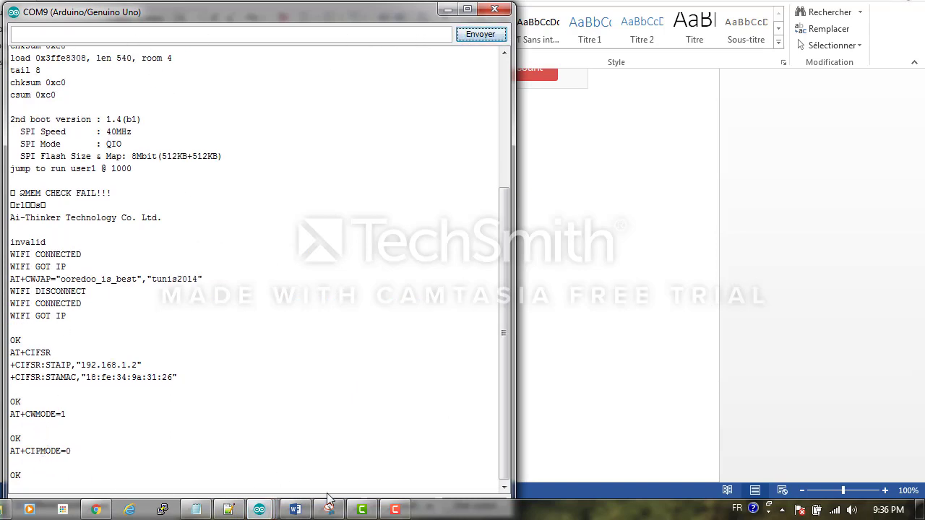
Step: Take AT+CIPMUX=1 from the notes, send it for OK, and return to Word
click(295, 510)
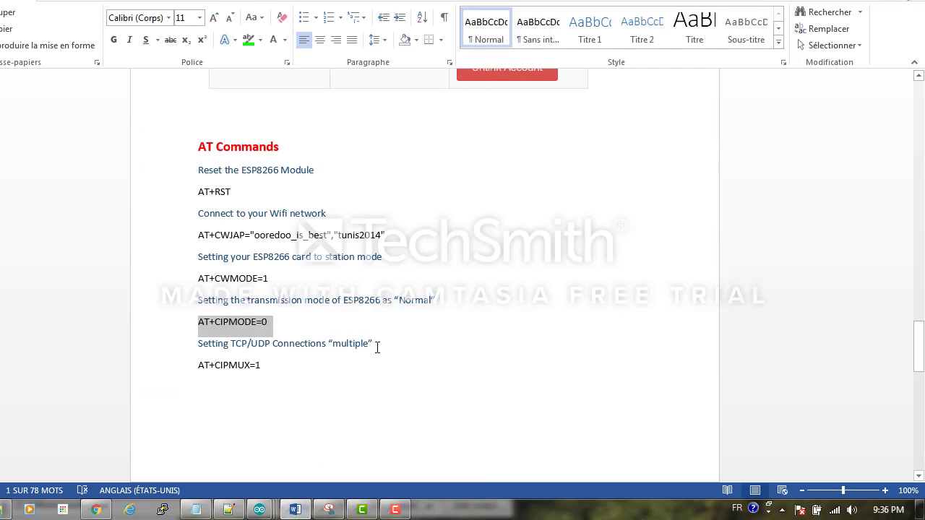
mouse_move(290, 366)
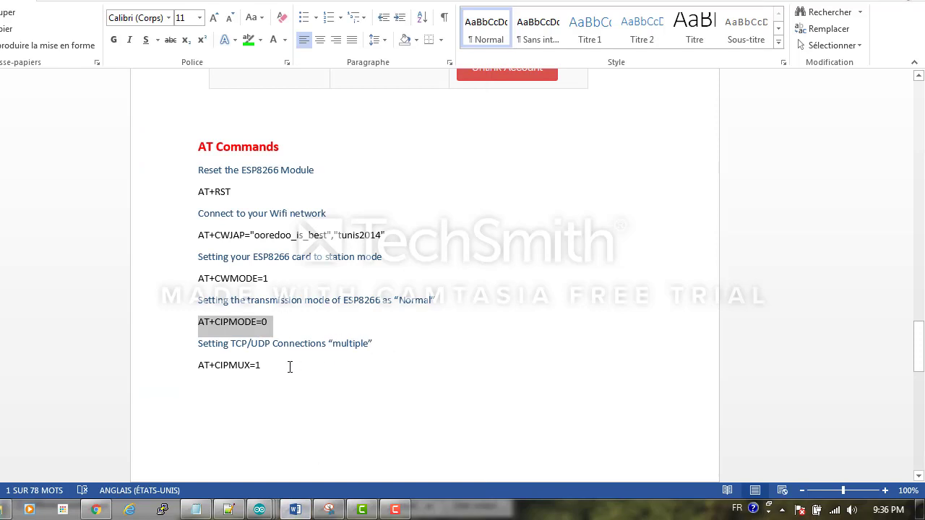
double_click(229, 365)
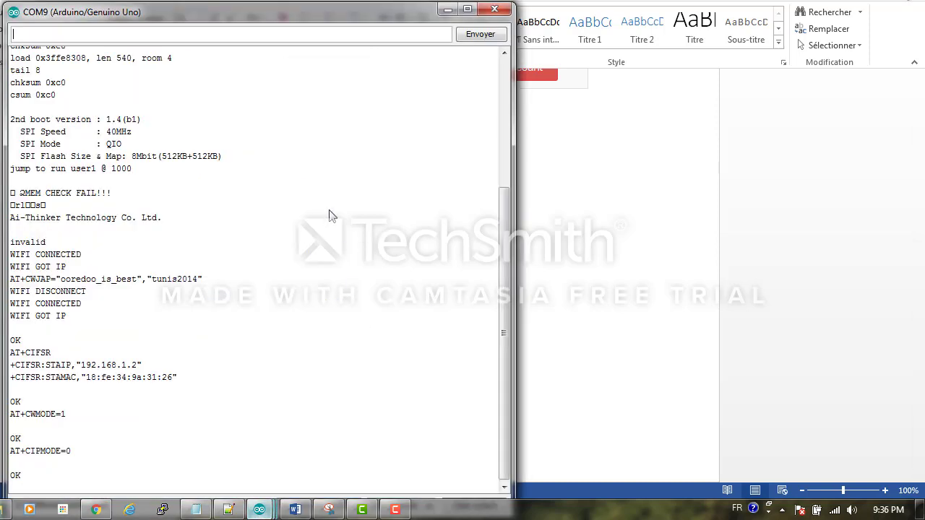
text(AT+CIPMUX=1)
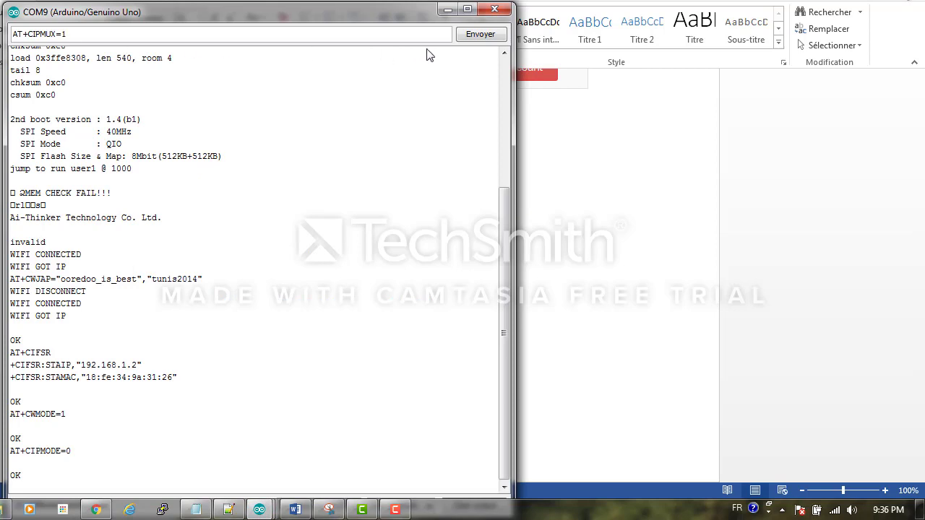
click(480, 34)
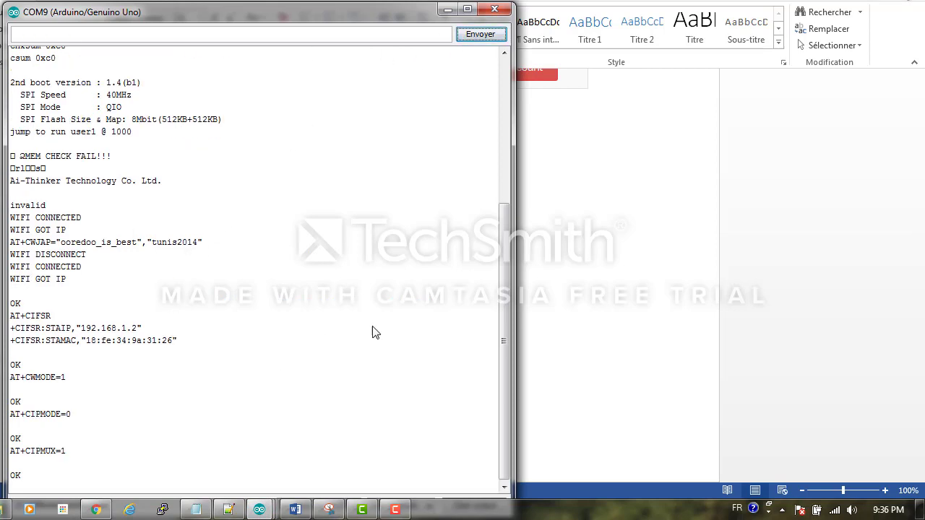
click(294, 510)
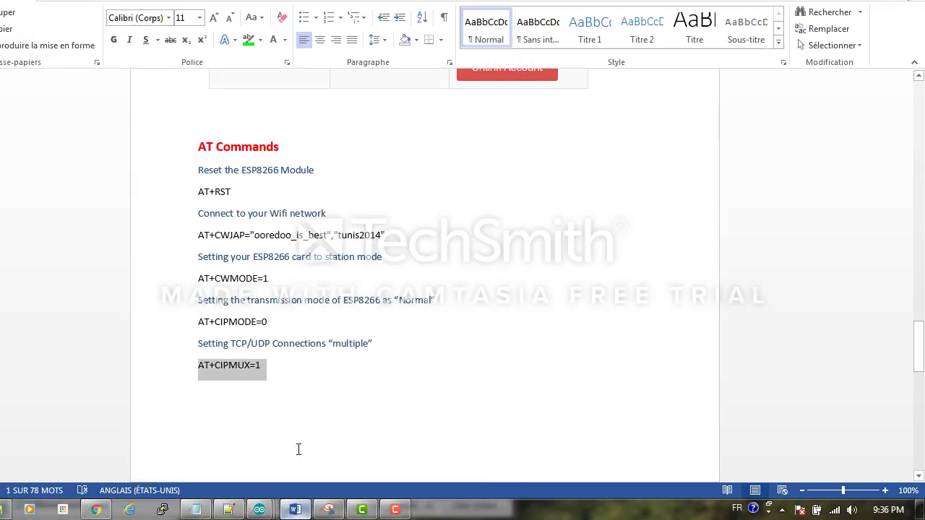
Step: Select and copy the completed GET line with the API key and Hamdoulah message
scroll(down, 3)
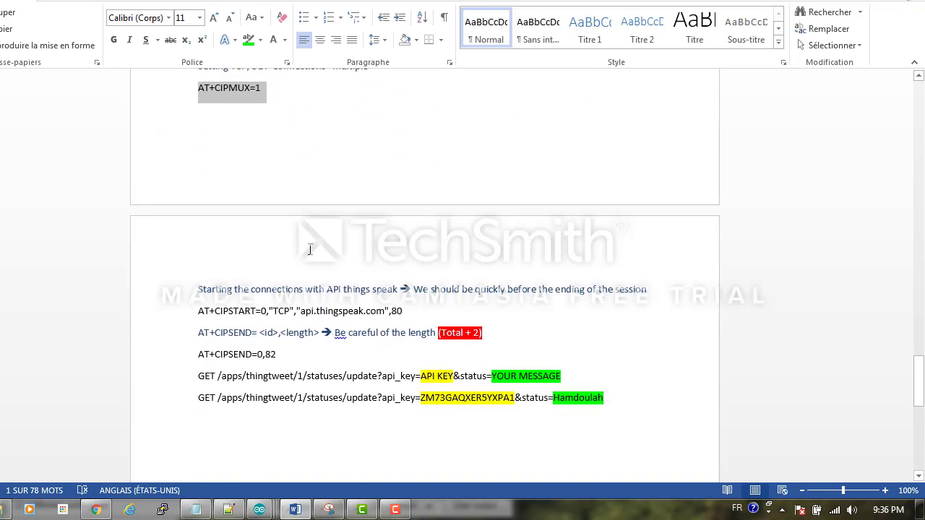
mouse_move(343, 292)
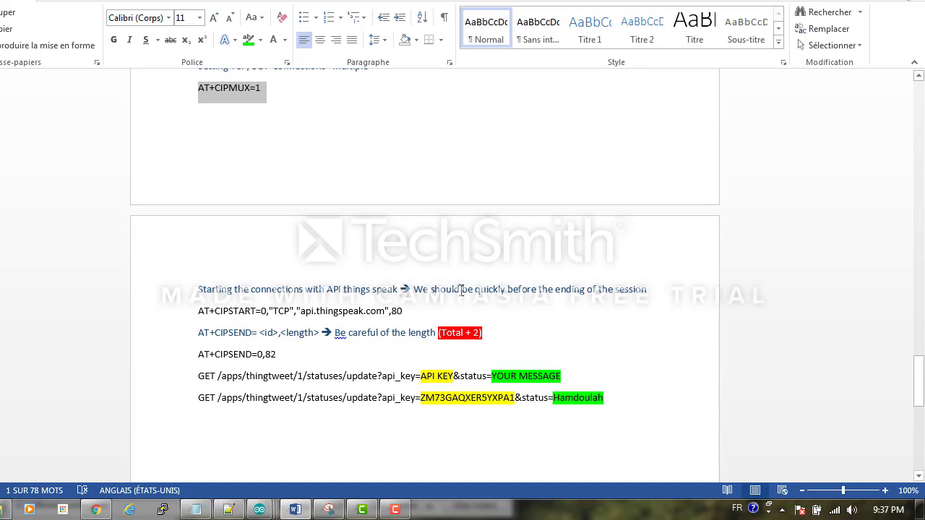
mouse_move(633, 308)
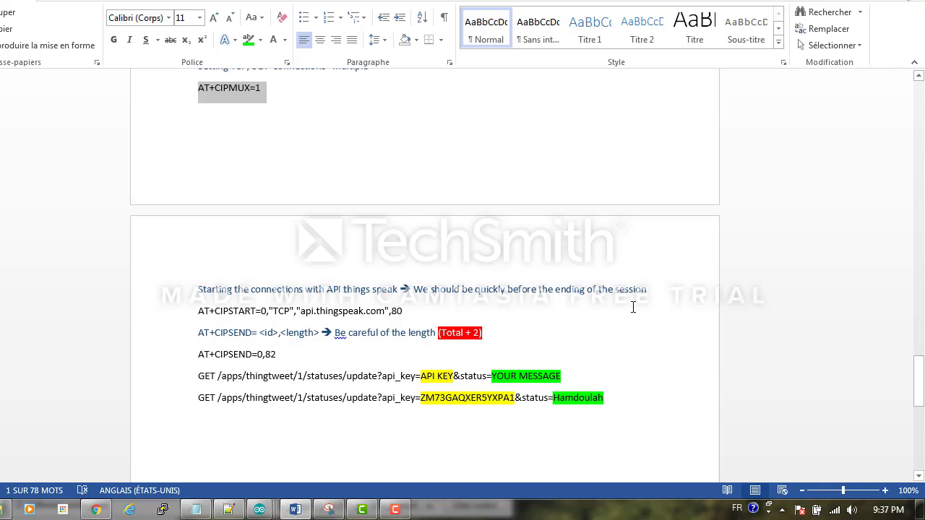
mouse_move(365, 287)
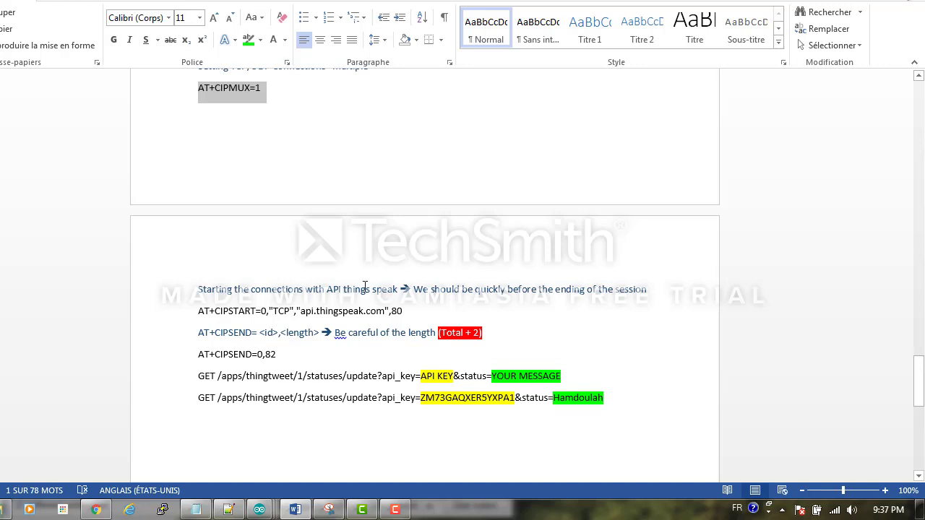
mouse_move(266, 295)
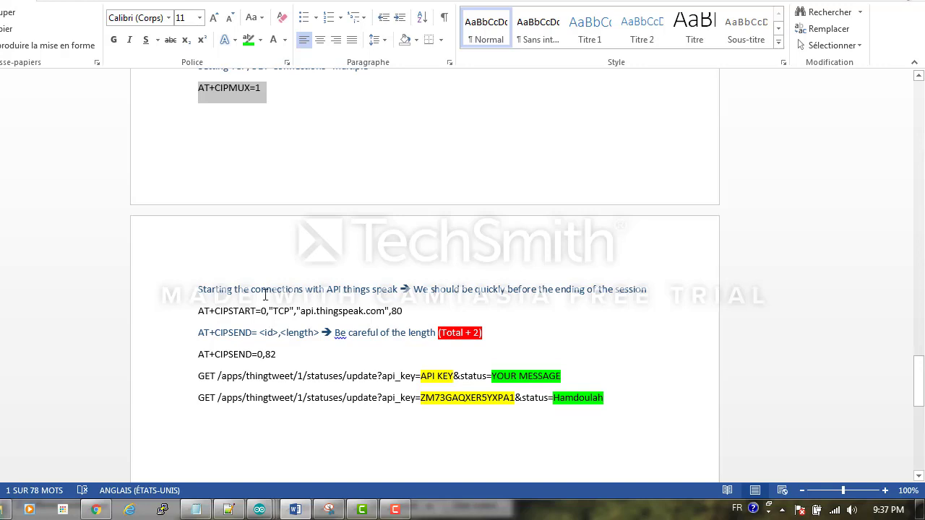
mouse_move(201, 314)
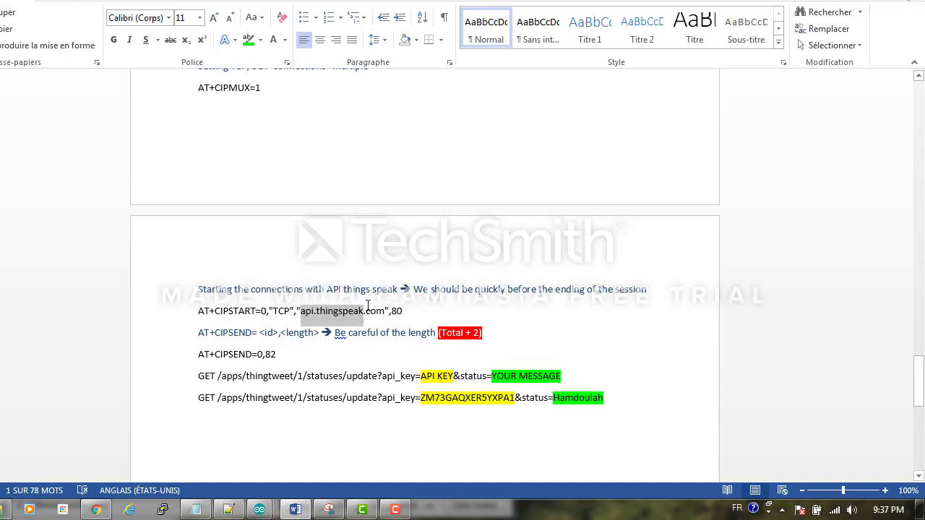
mouse_move(622, 309)
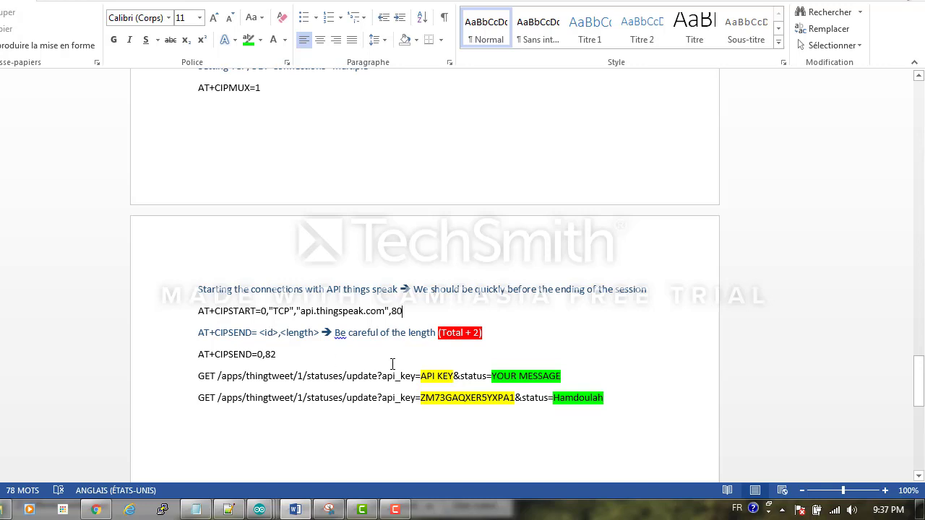
mouse_move(207, 355)
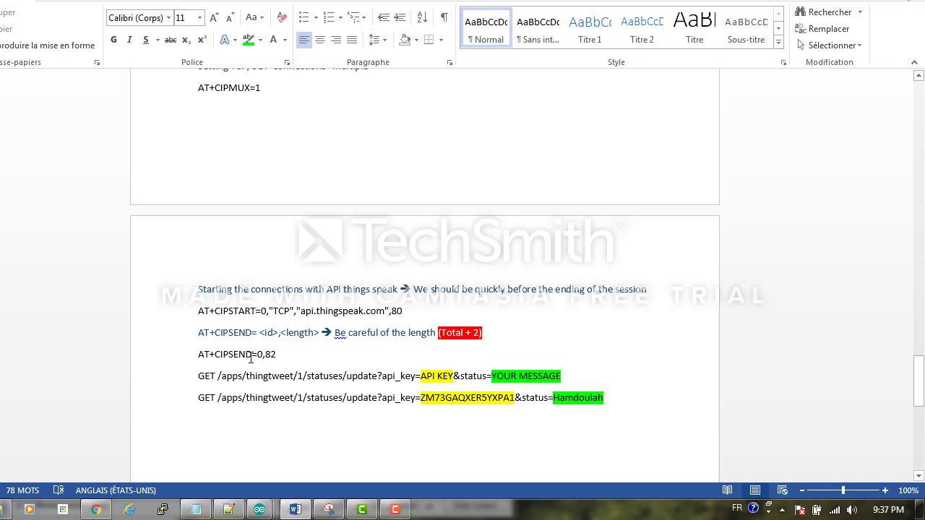
mouse_move(302, 332)
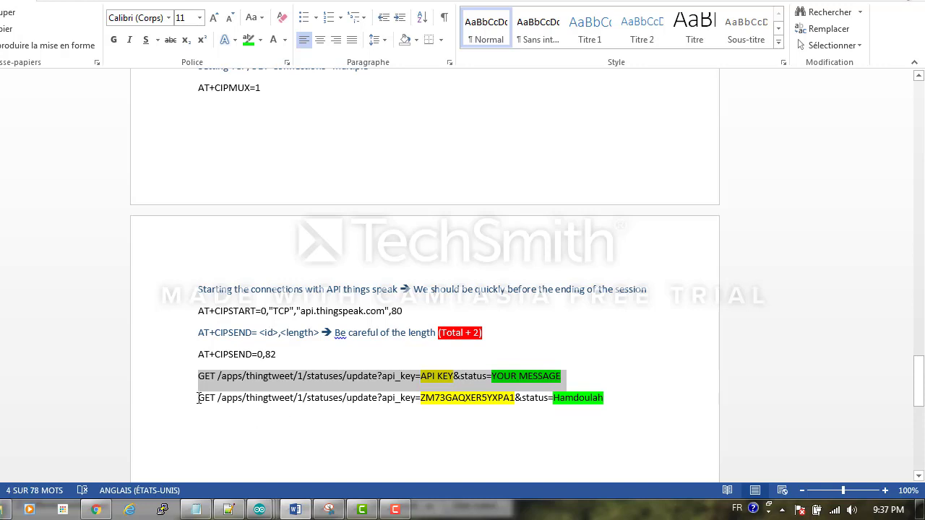
drag(198, 398, 514, 398)
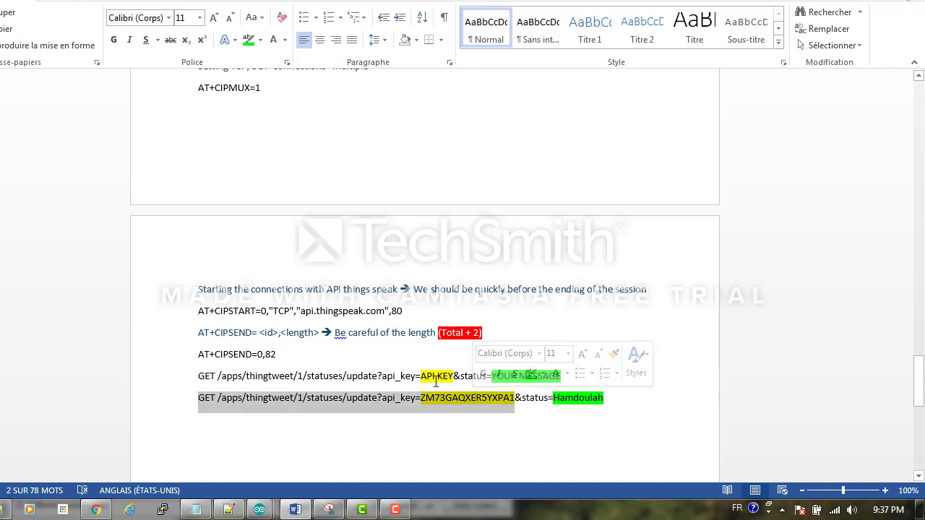
click(417, 401)
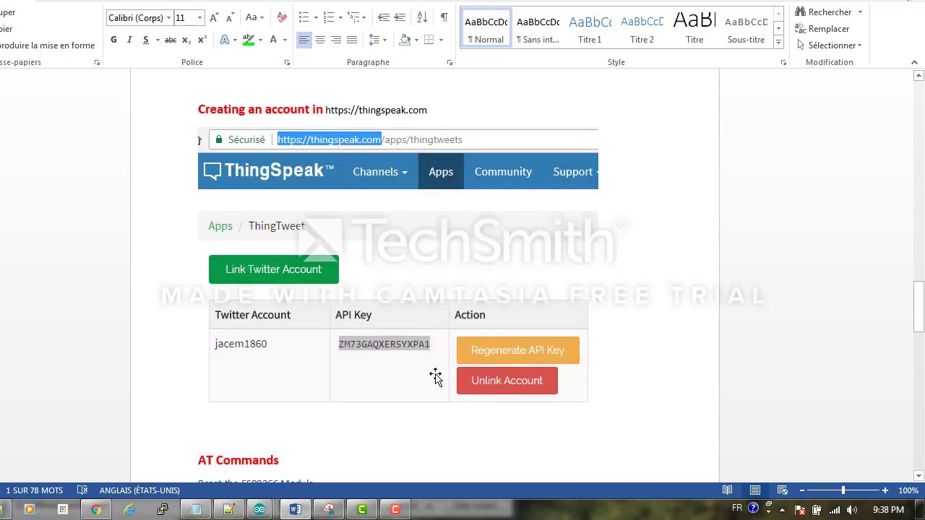
Step: Paste the GET line into a new Notepad++ tab, confirming 80 characters
scroll(down, 3)
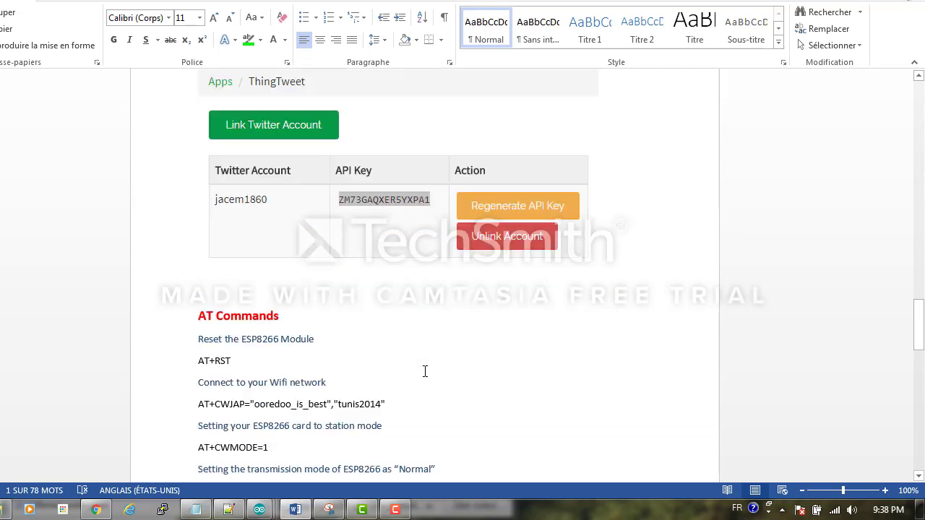
scroll(down, 3)
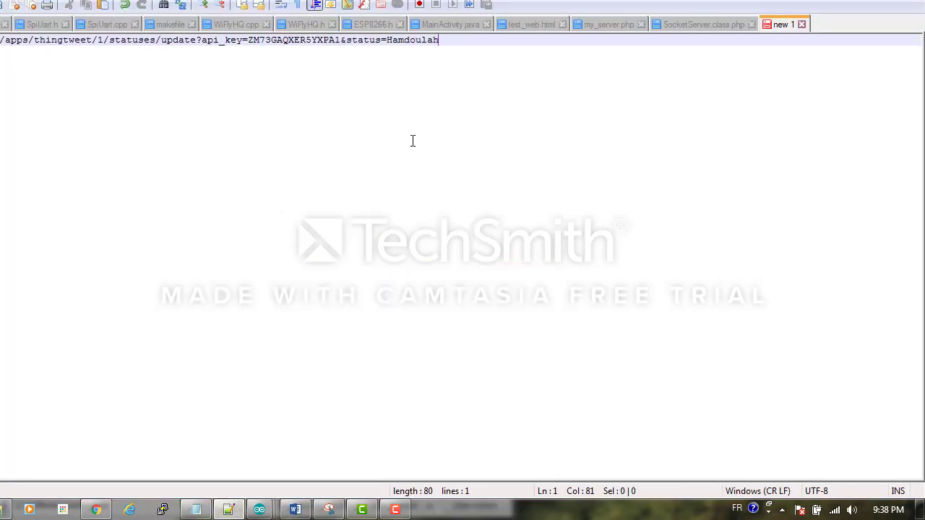
mouse_move(423, 500)
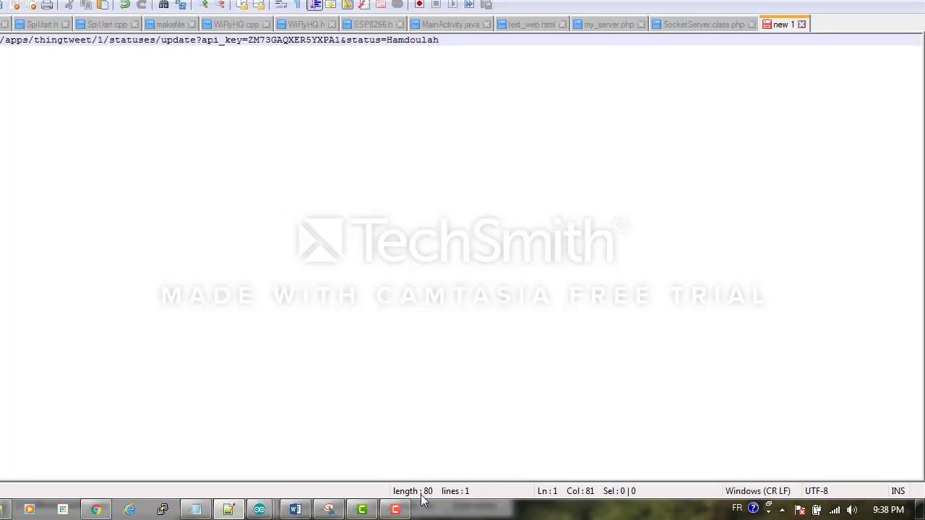
Step: Connect via TCP to api.thingspeak.com port 80, then send the 82-byte GET tweet request
click(294, 509)
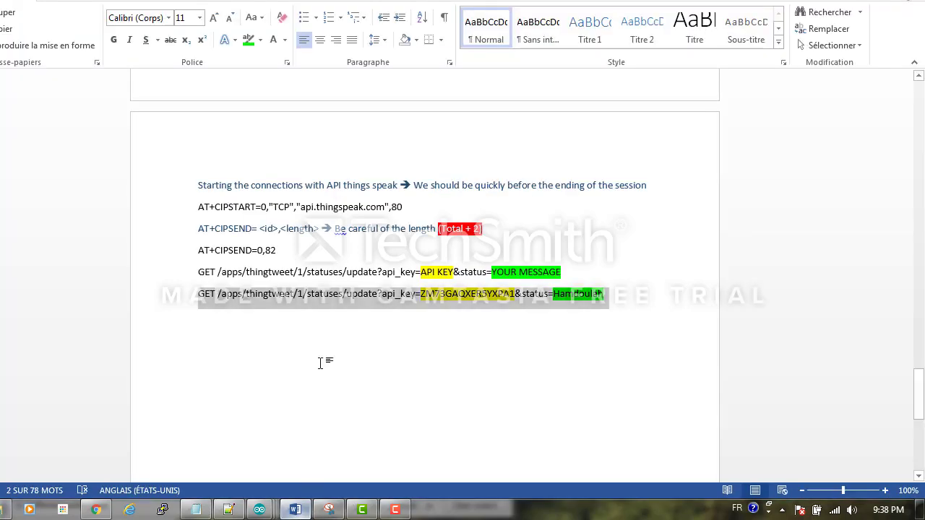
mouse_move(501, 236)
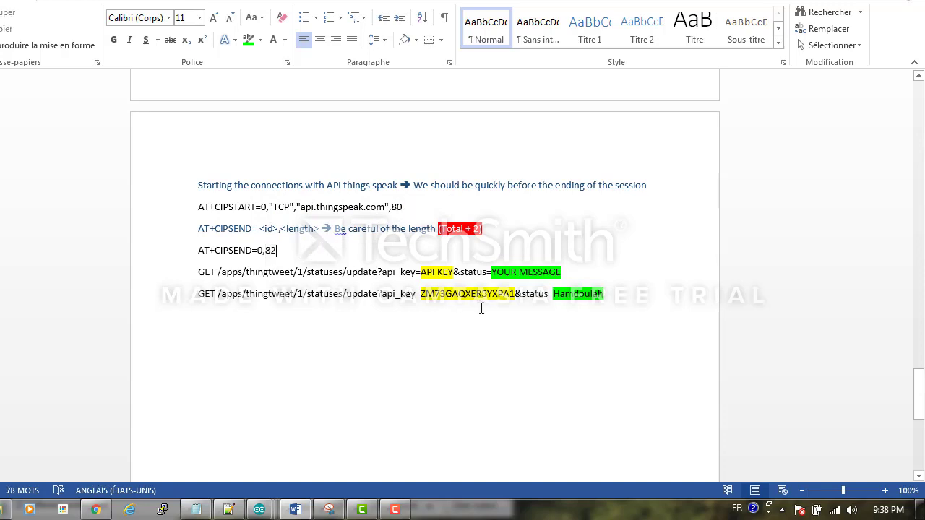
double_click(576, 294)
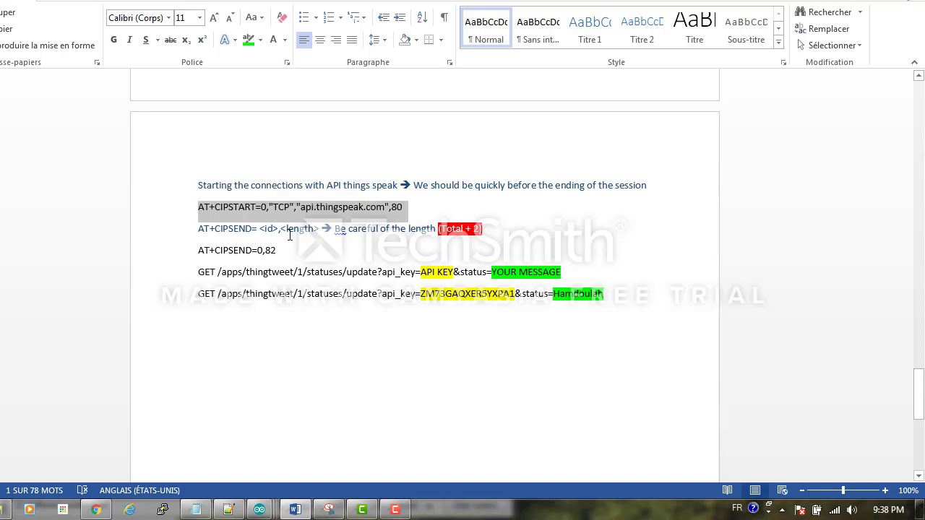
click(259, 510)
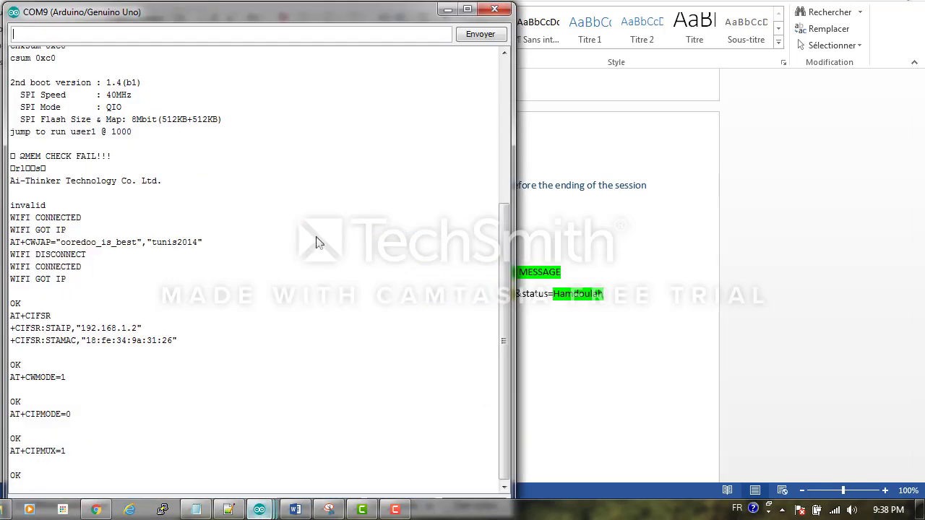
text(AT+CIPSTART=0,"TCP","api.thingspeak.com",80)
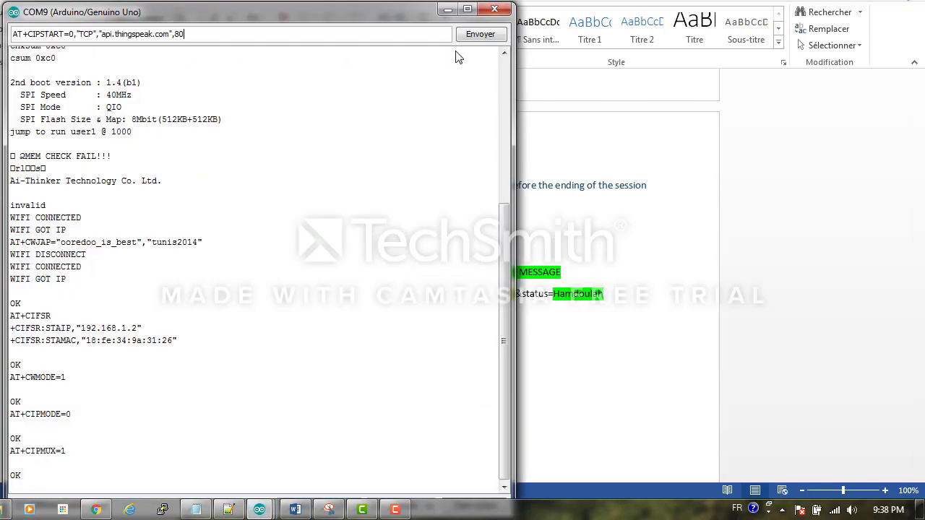
click(481, 34)
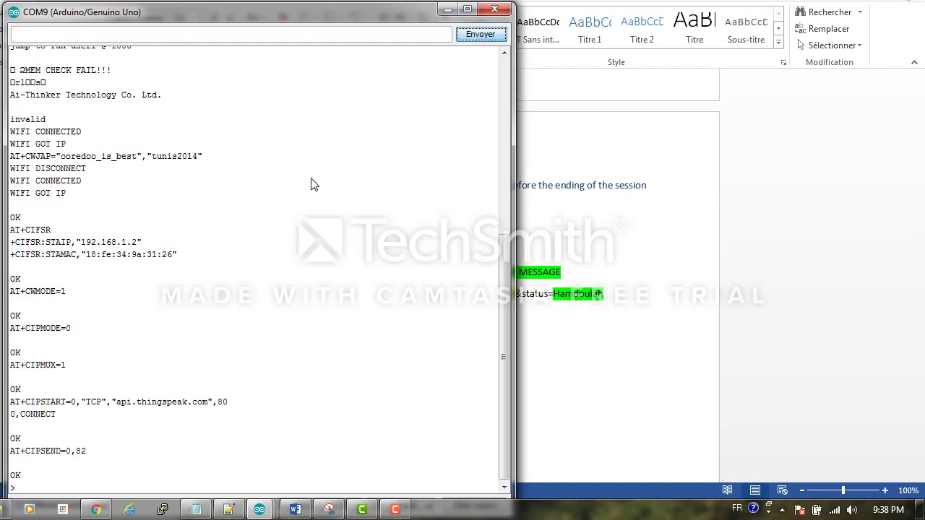
click(295, 509)
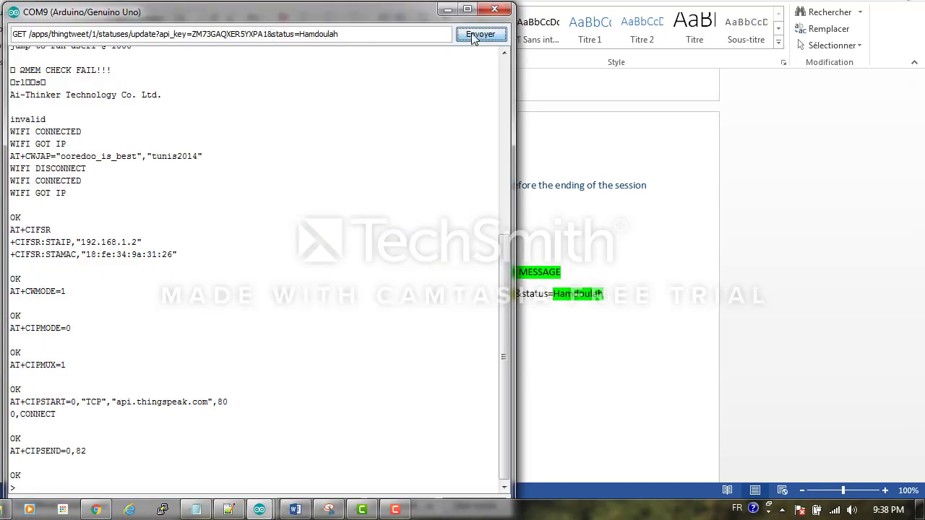
click(481, 34)
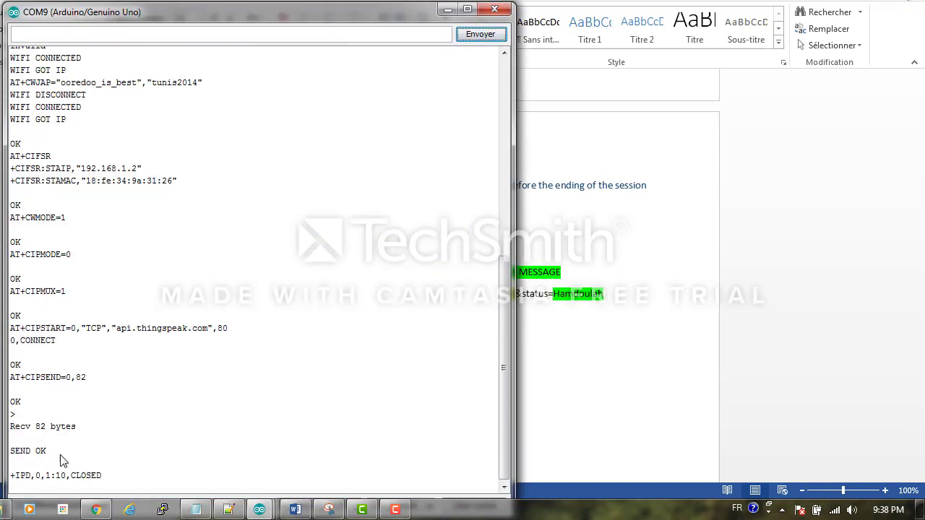
mouse_move(93, 483)
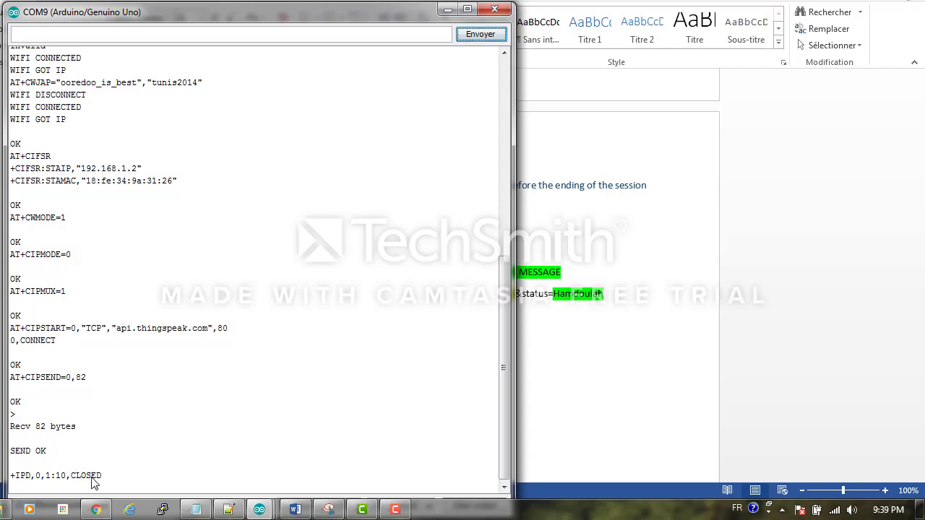
mouse_move(152, 466)
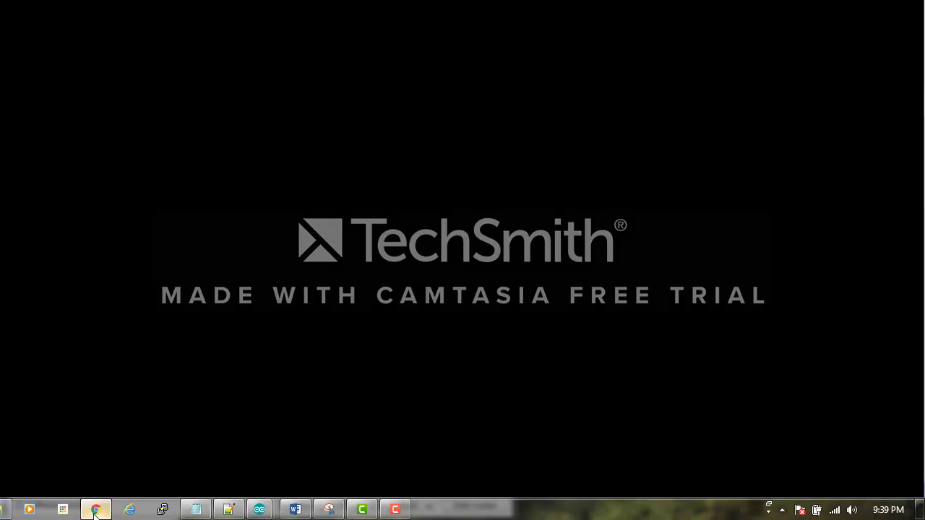
Step: Switch to Chrome and confirm the Twitter profile shows the new 'Hamdoulah' tweet
click(96, 510)
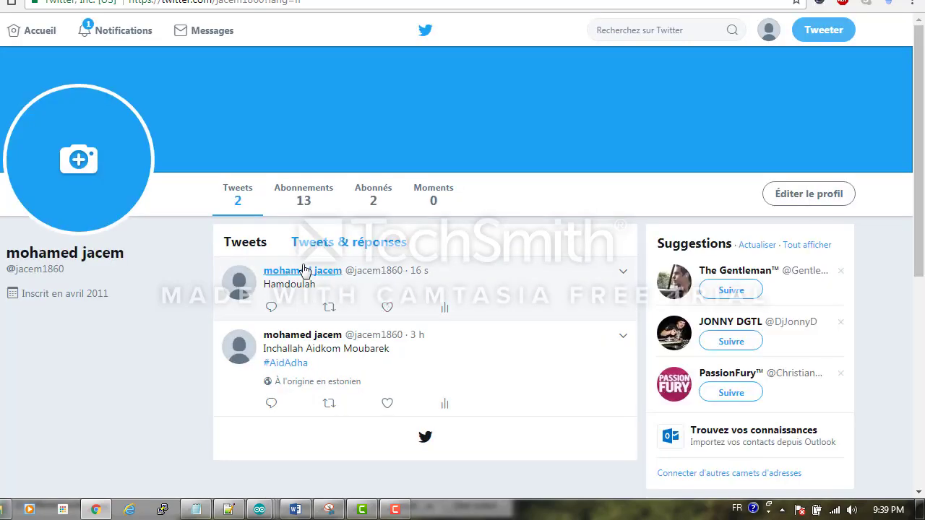
mouse_move(526, 295)
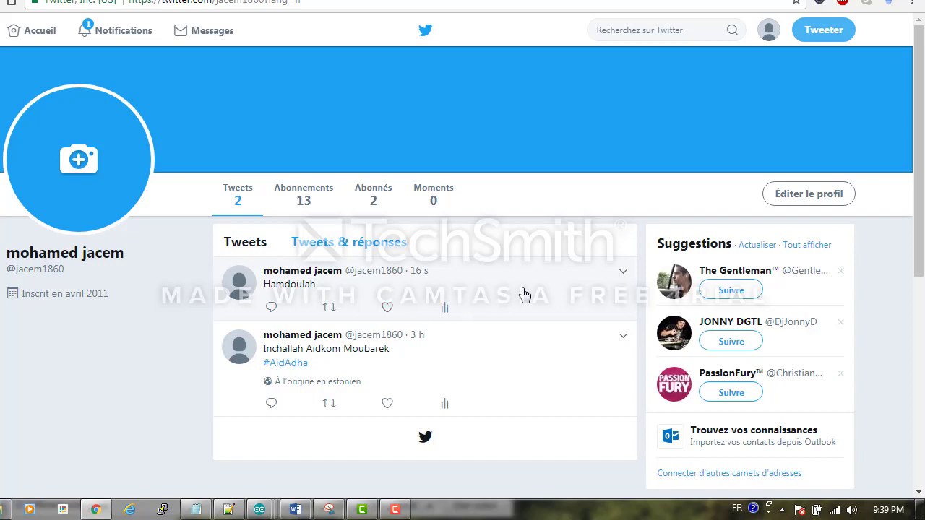